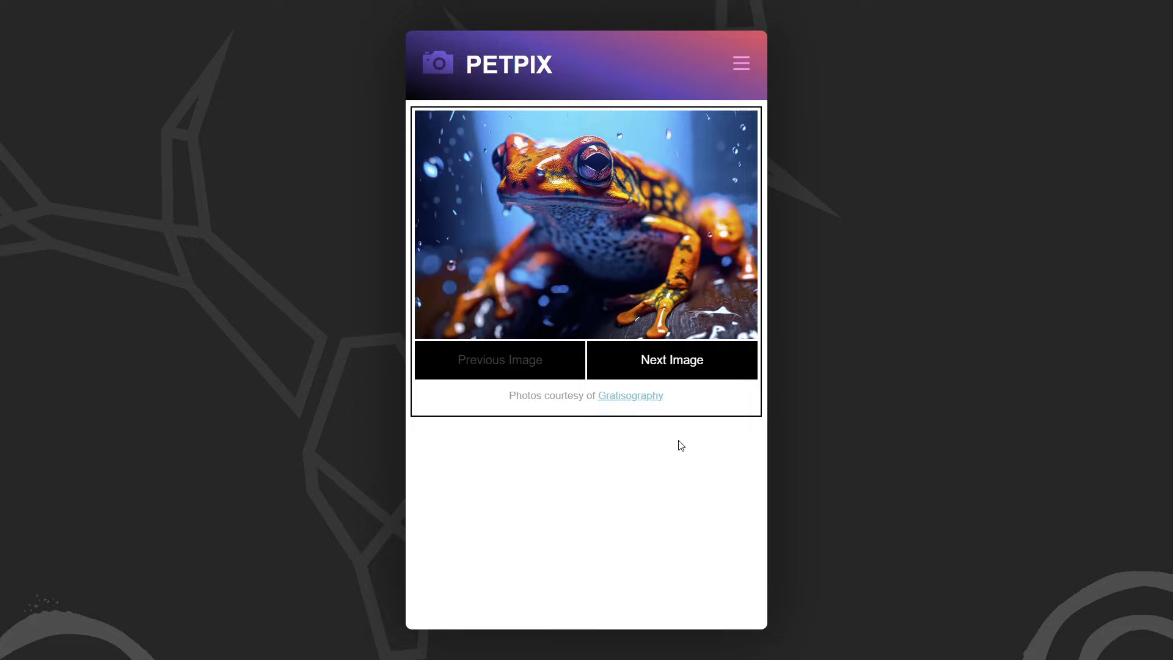
pyautogui.moveTo(671, 366)
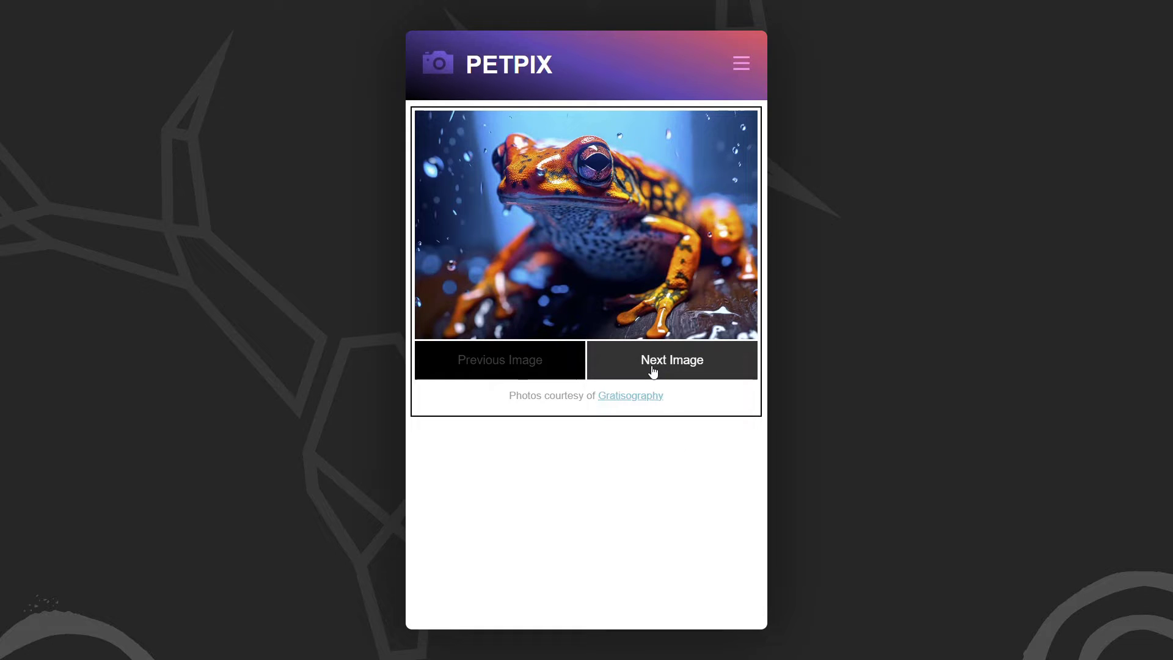
# Step: Try the PETPIX slider preview, advancing and reversing through the pet photos
pyautogui.click(671, 360)
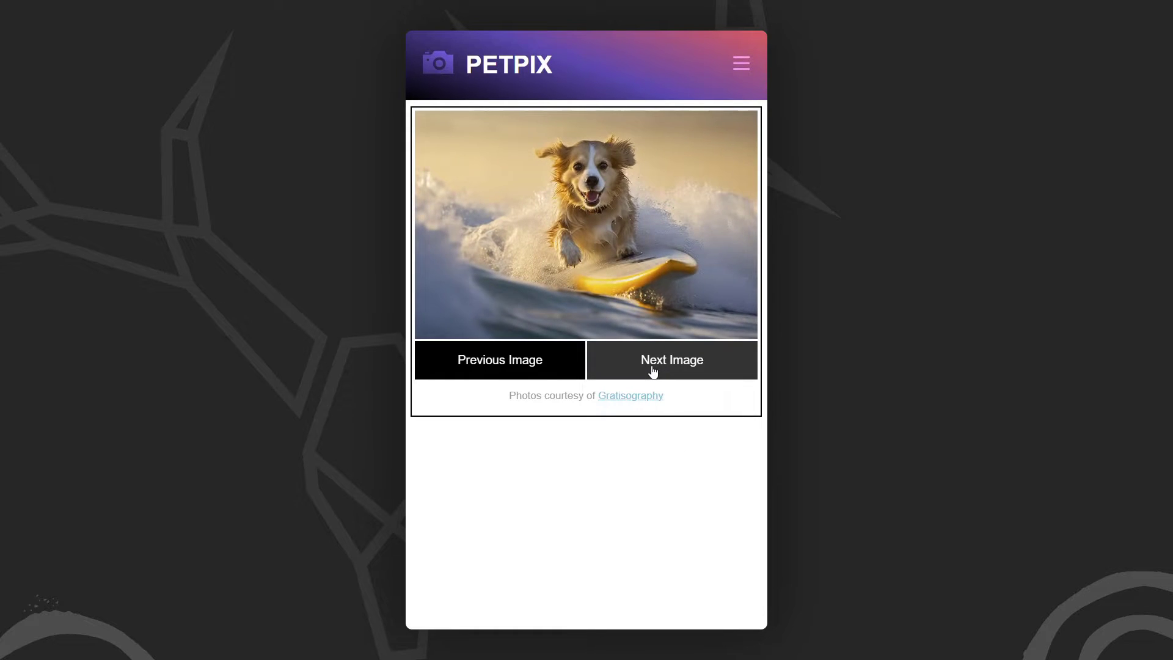
pyautogui.click(671, 360)
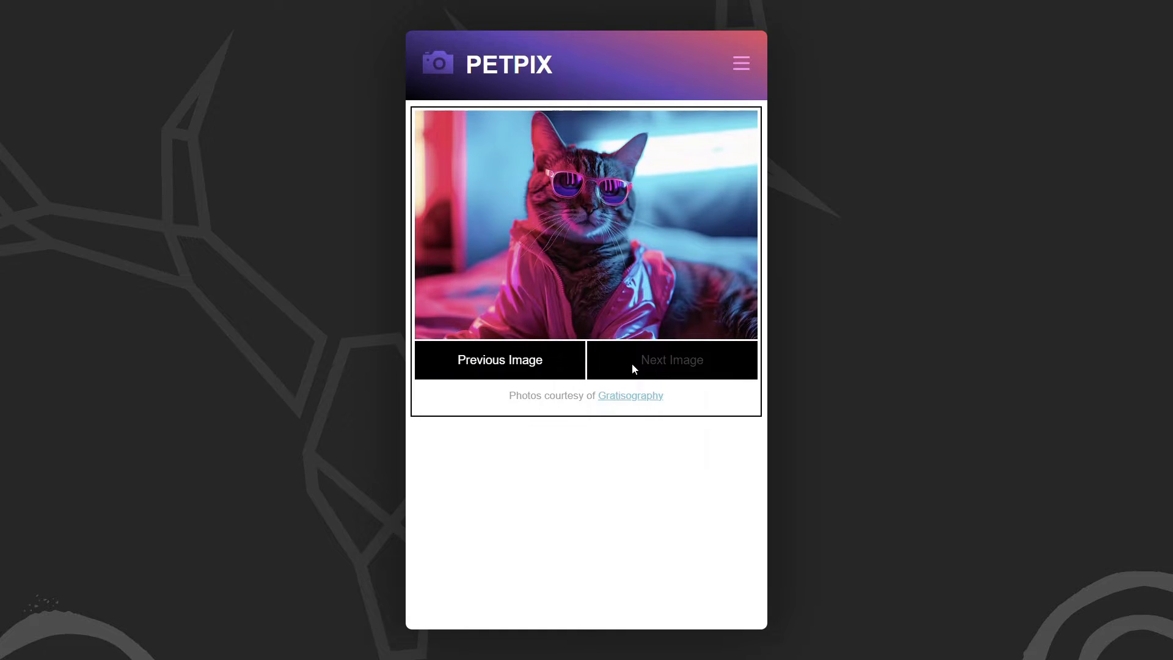
pyautogui.click(499, 359)
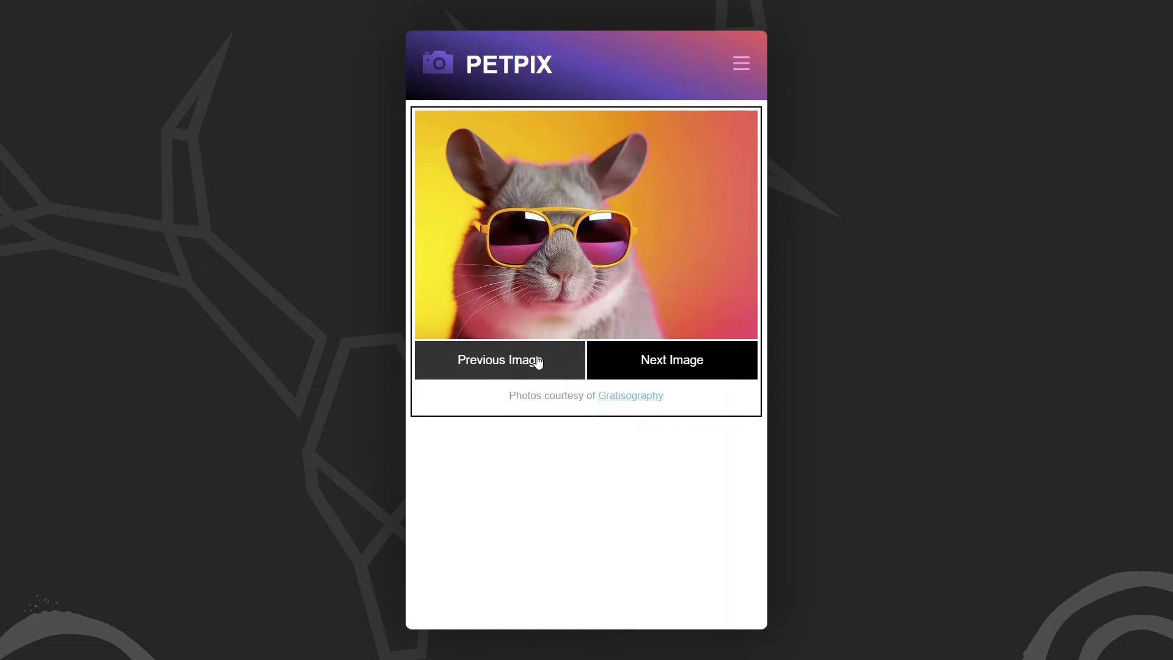
pyautogui.click(498, 359)
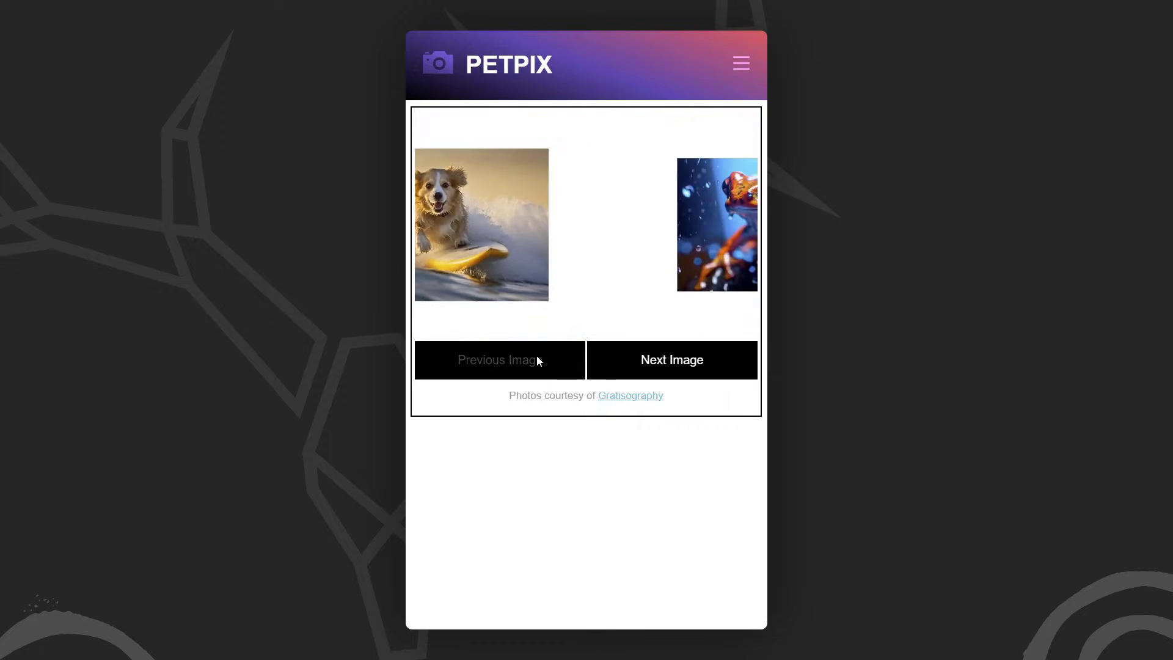
pyautogui.click(671, 359)
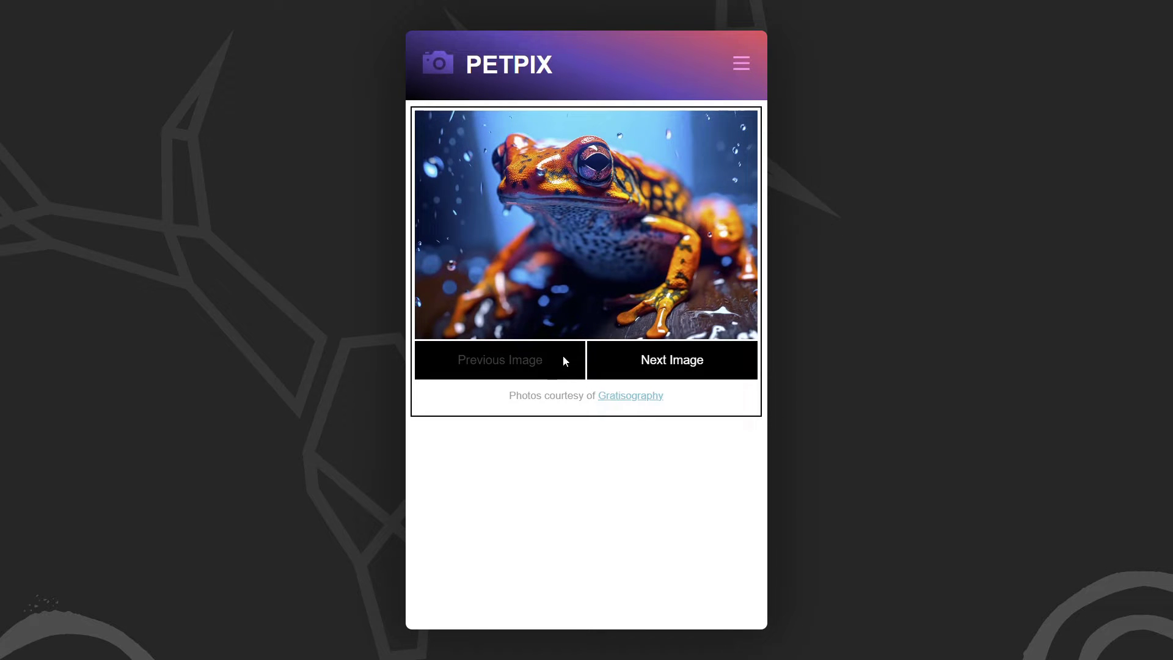
pyautogui.click(671, 359)
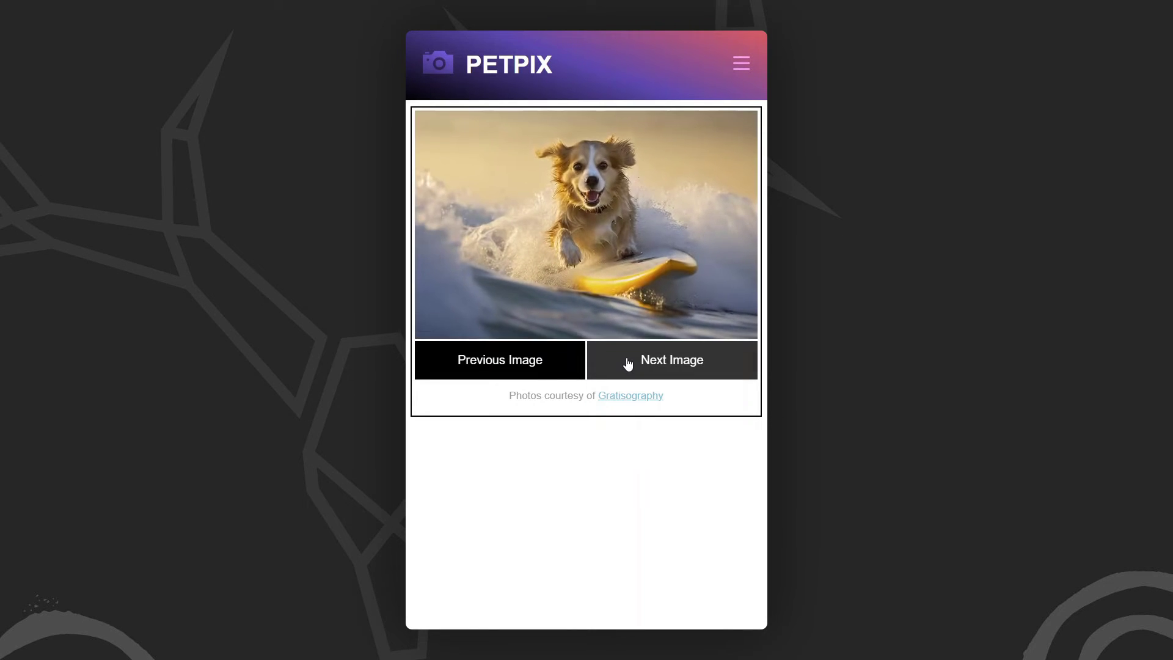
pyautogui.click(671, 359)
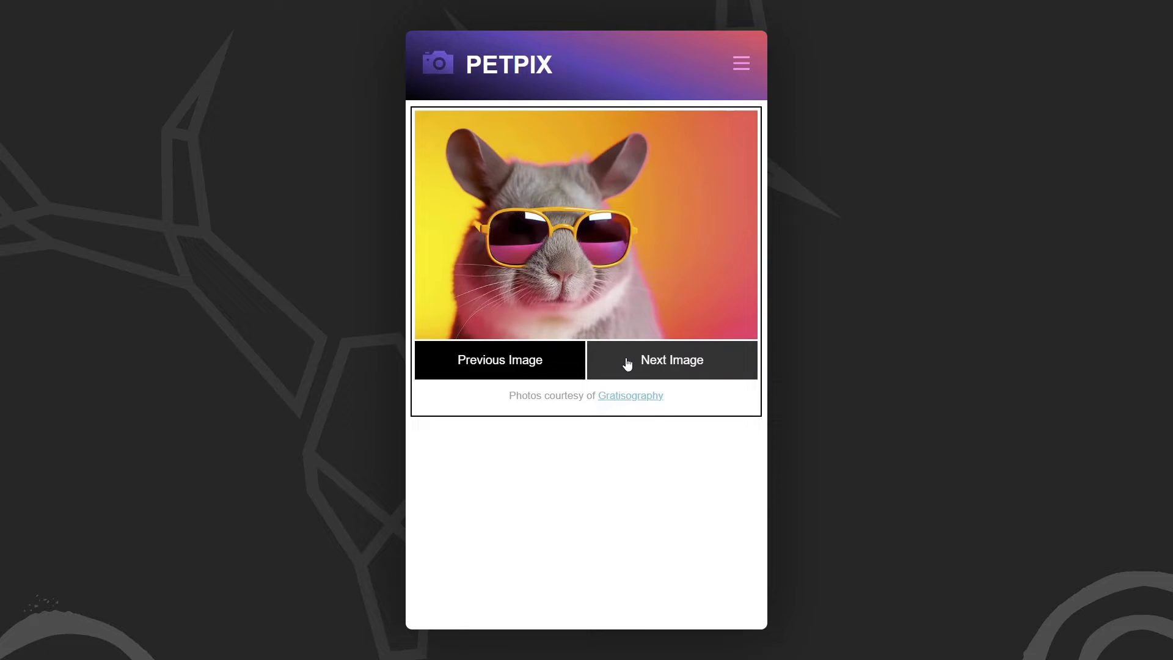
pyautogui.click(499, 360)
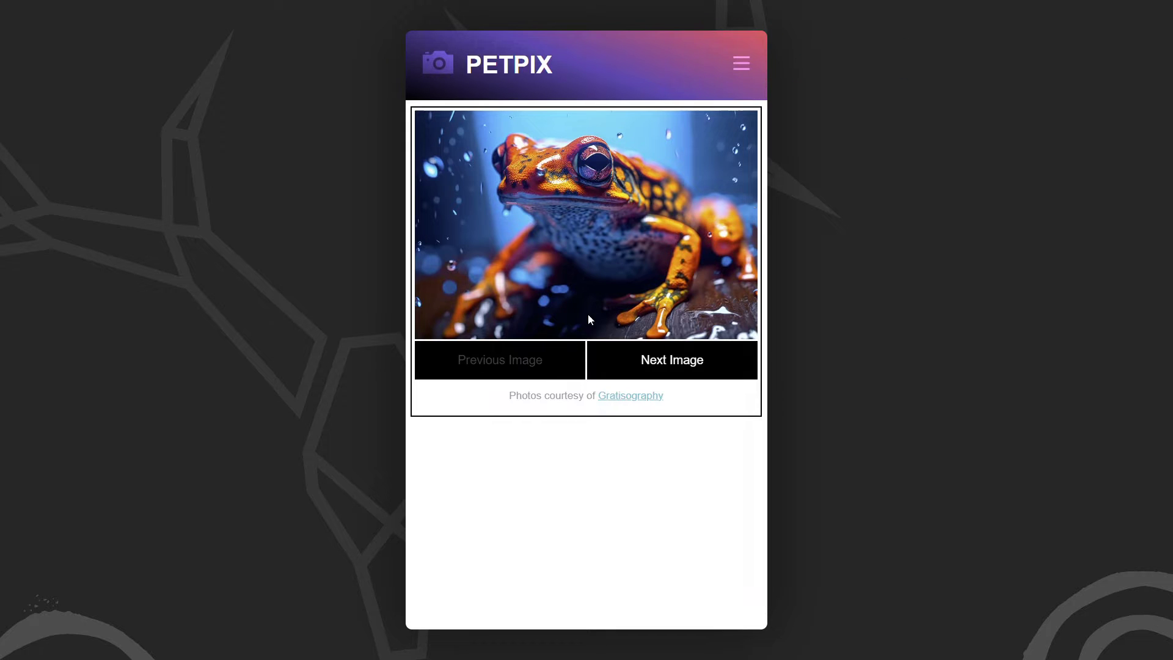
# Step: Toggle the preview's nav menu repeatedly to watch it slide open and closed
pyautogui.click(740, 62)
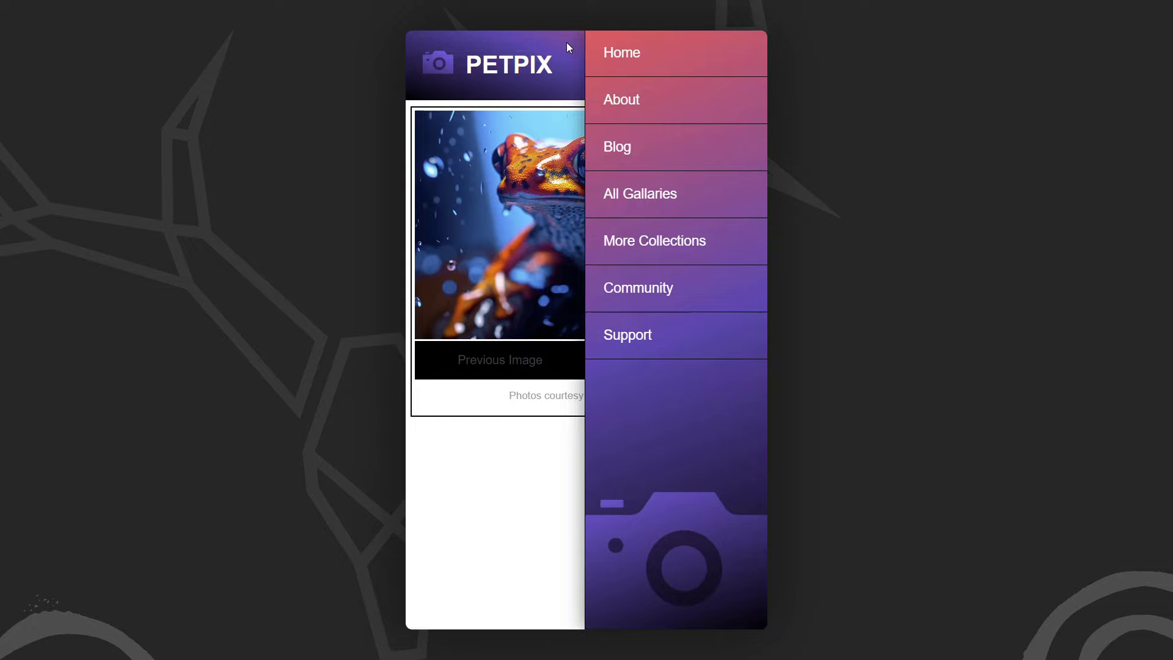
pyautogui.click(740, 64)
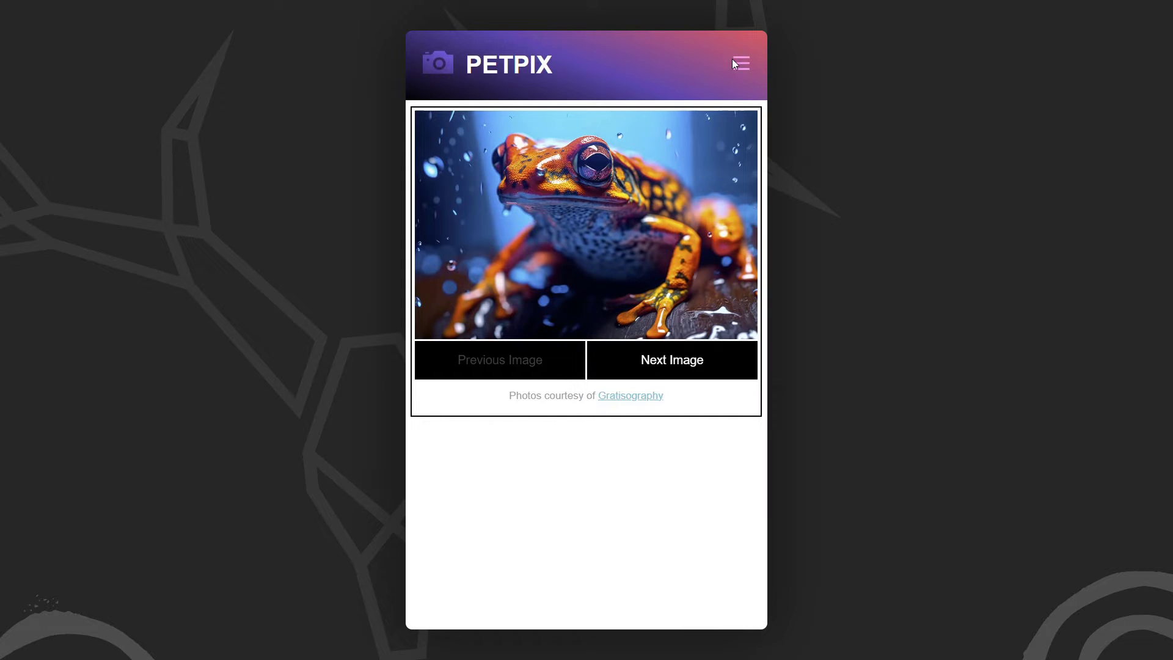
pyautogui.click(739, 64)
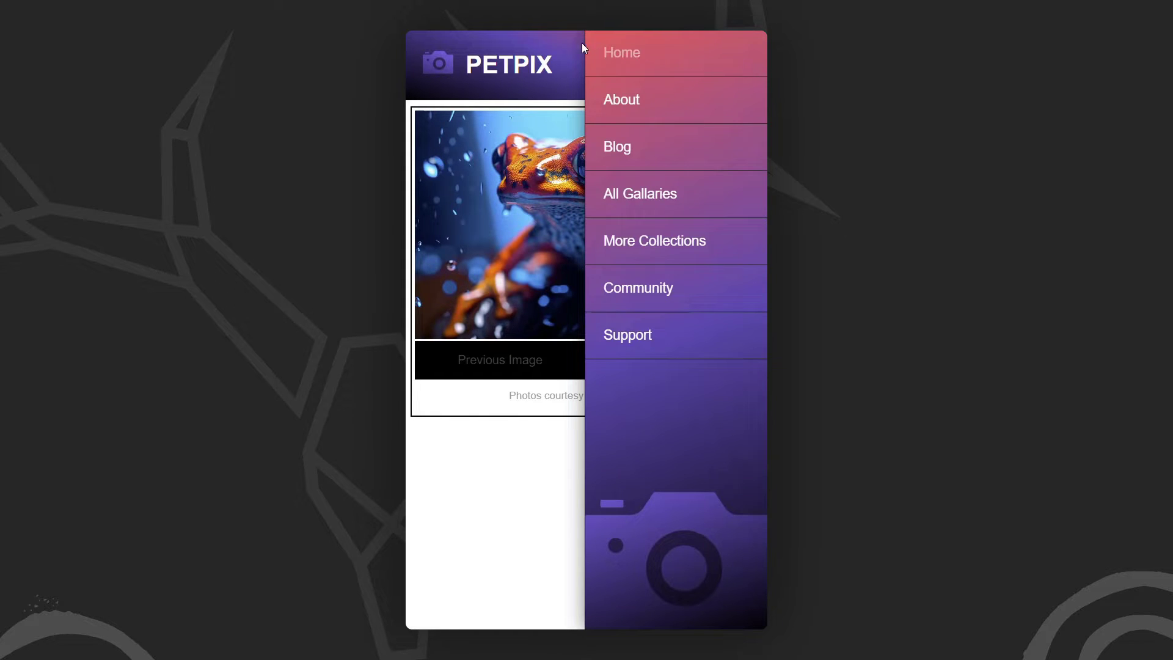
pyautogui.click(738, 62)
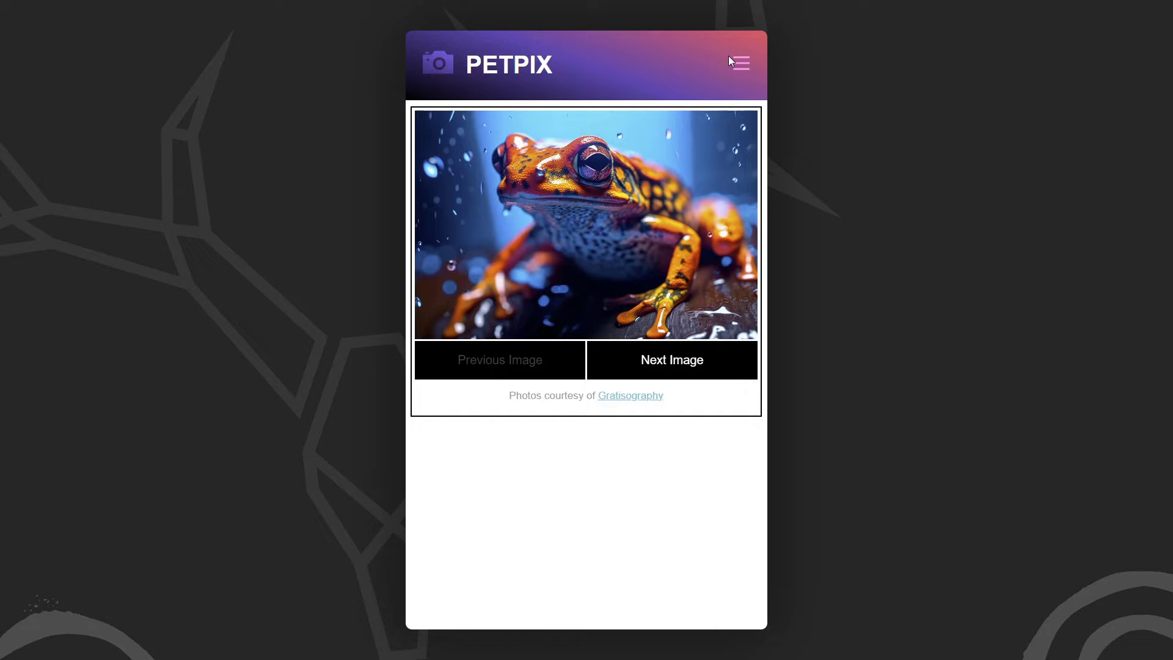
pyautogui.click(738, 62)
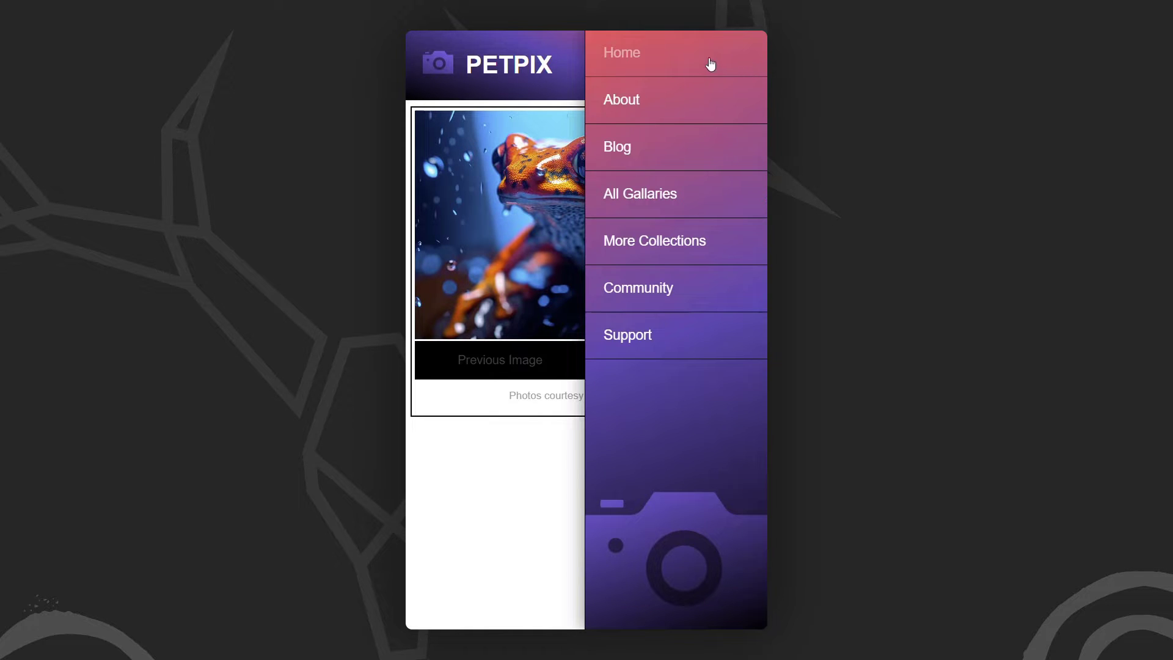
pyautogui.click(731, 62)
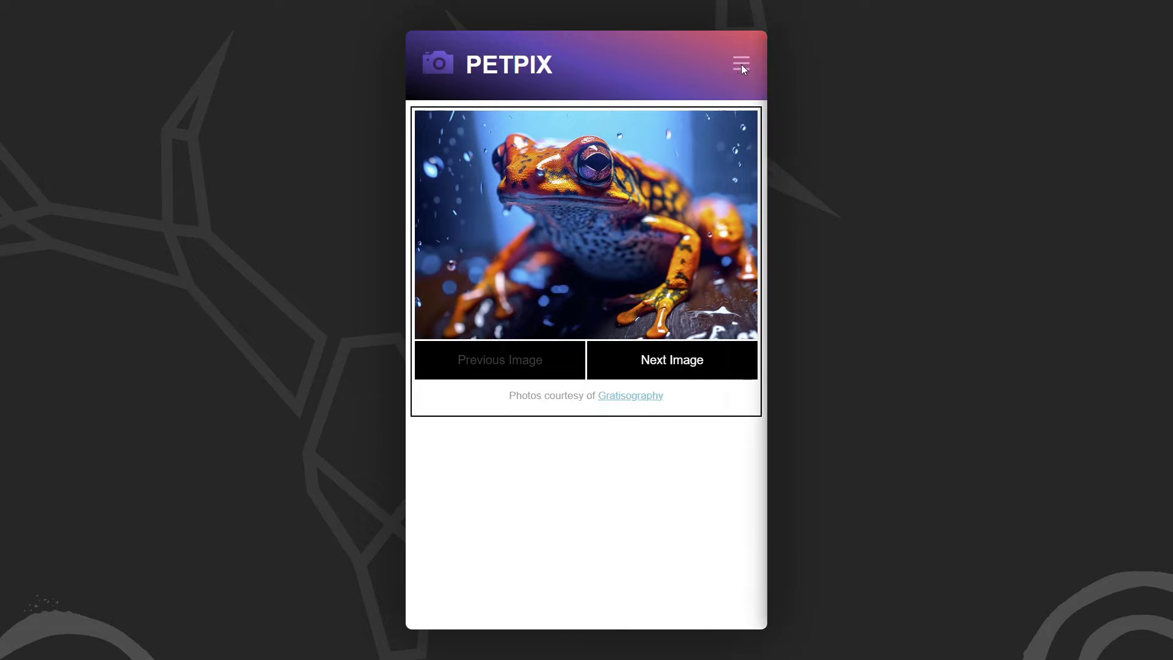
pyautogui.click(740, 63)
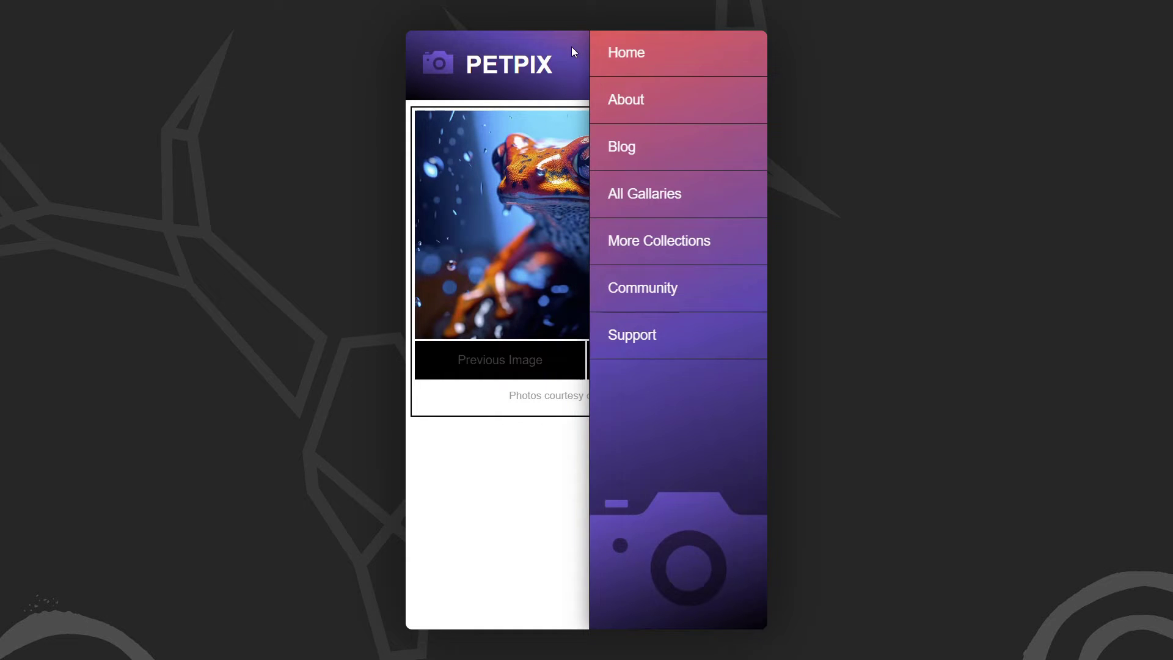
pyautogui.click(741, 63)
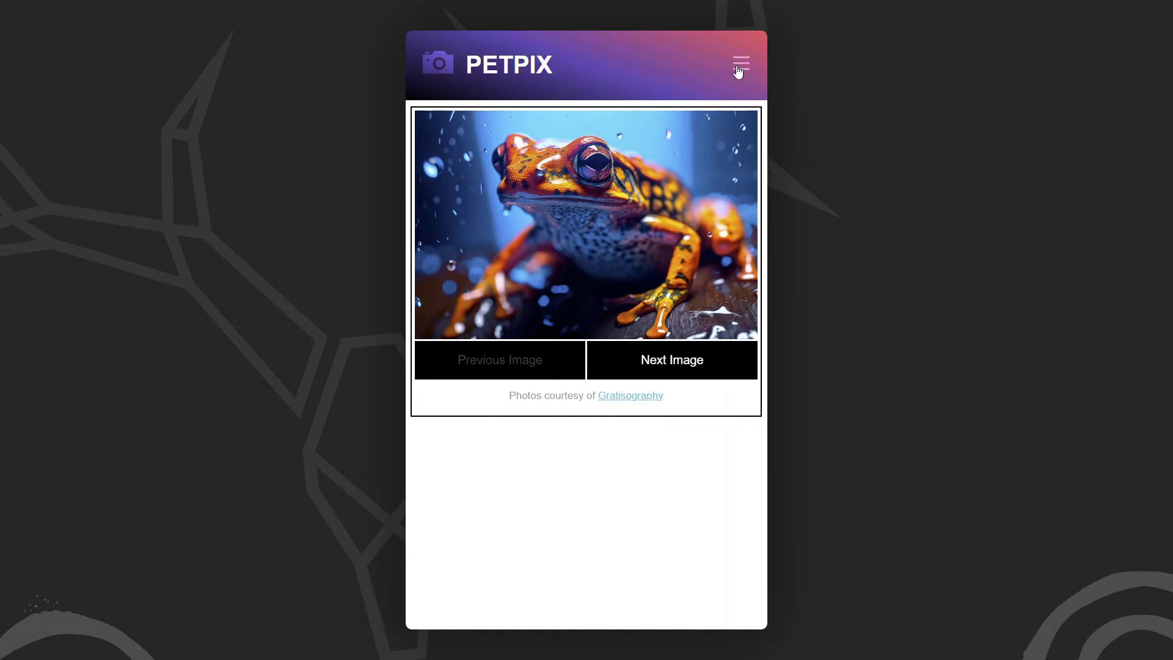
pyautogui.click(741, 63)
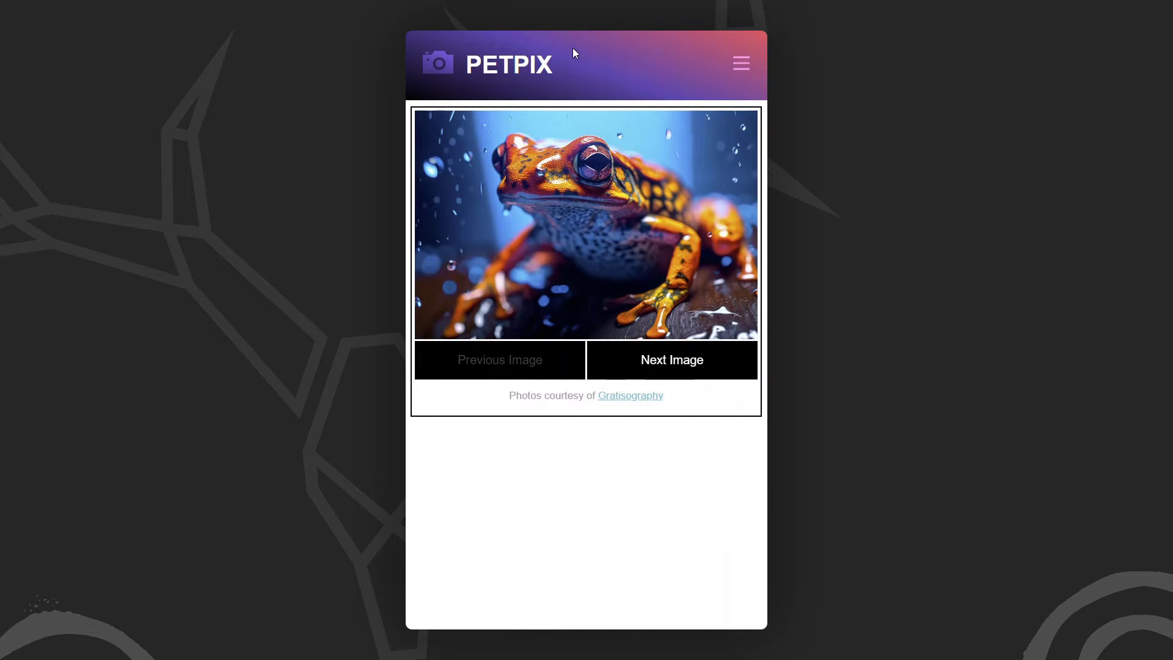
pyautogui.click(740, 62)
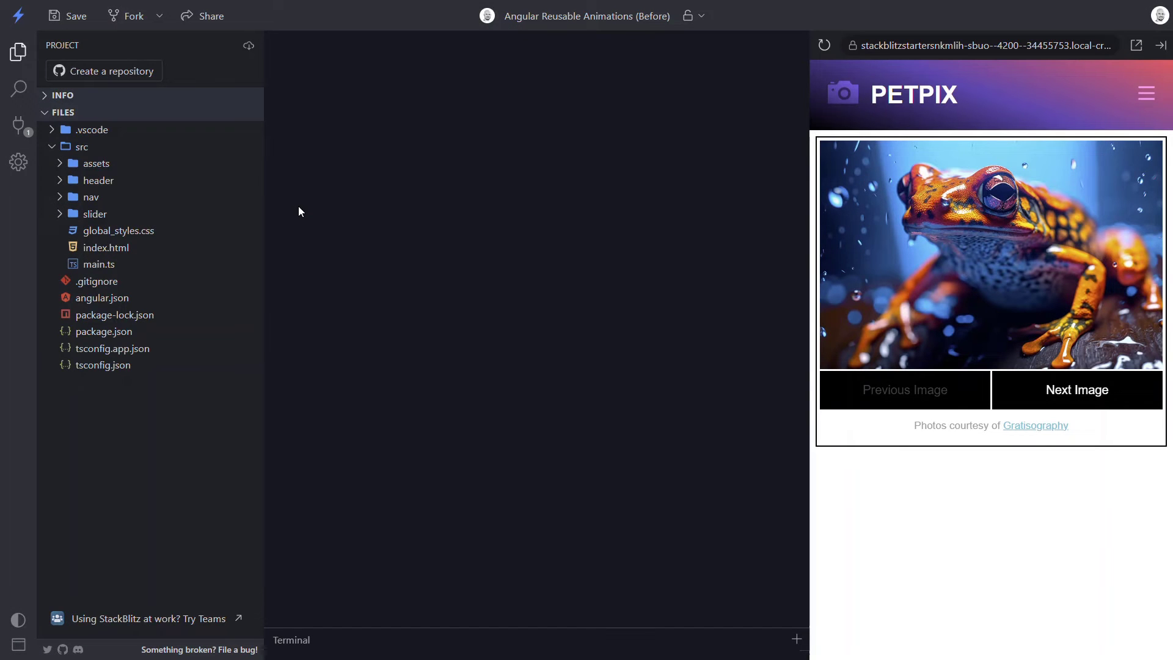
# Step: With slider.component.ts open, create src/animations containing a new slide.animation.ts file
pyautogui.click(96, 213)
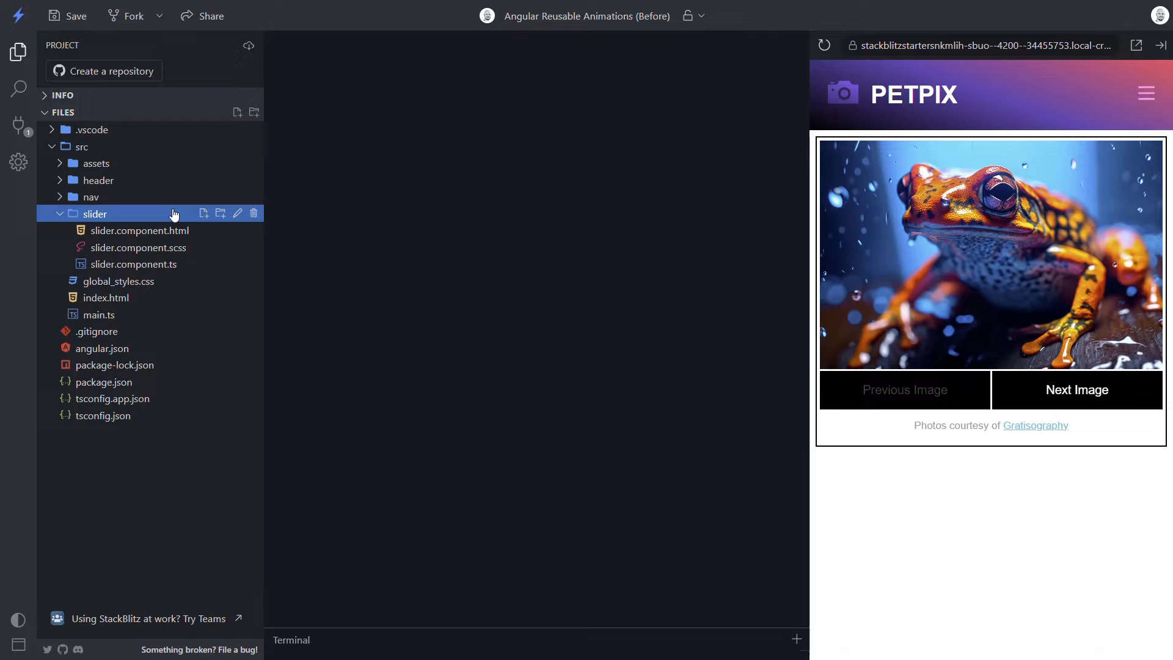
pyautogui.click(138, 264)
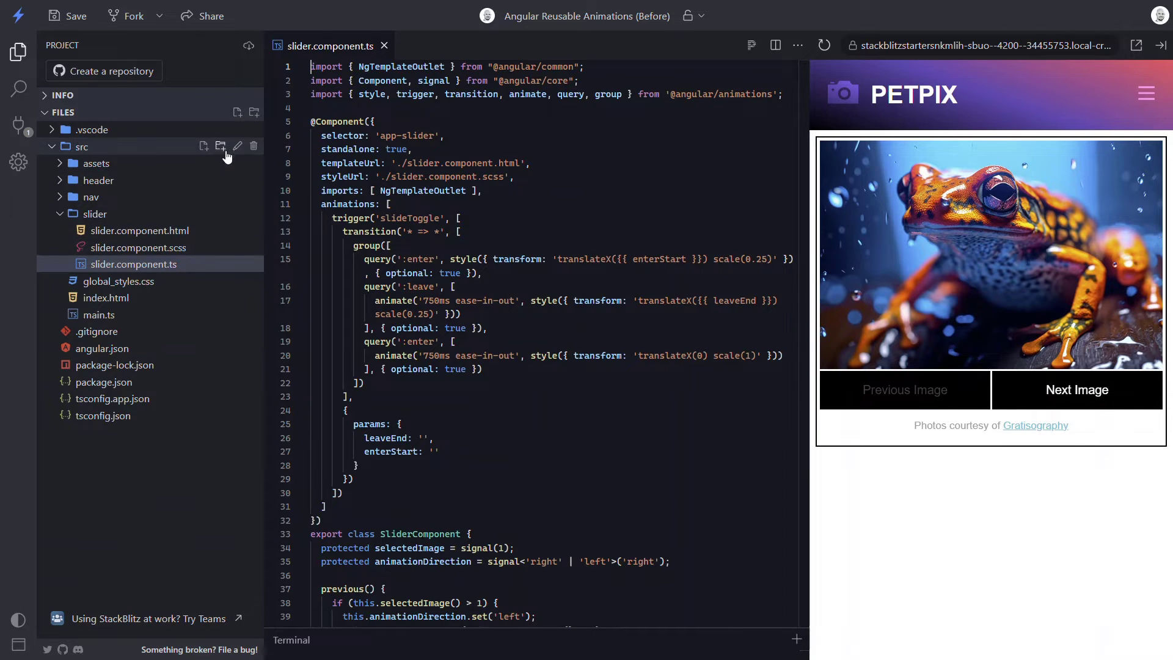
pyautogui.click(221, 146)
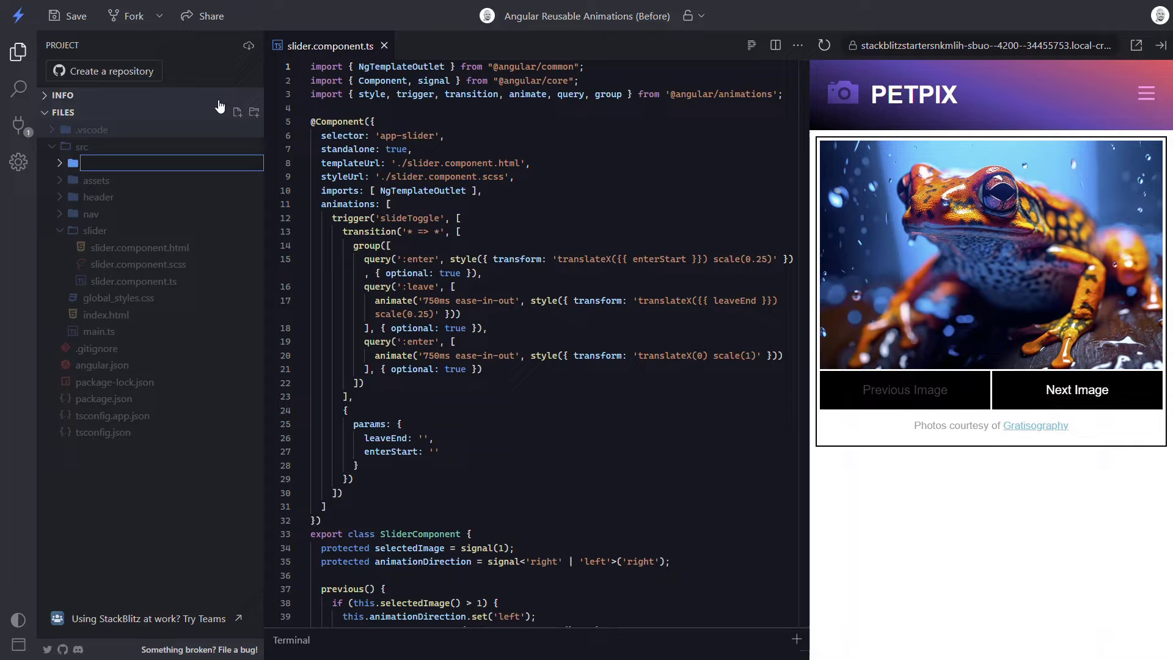
pyautogui.write('animations')
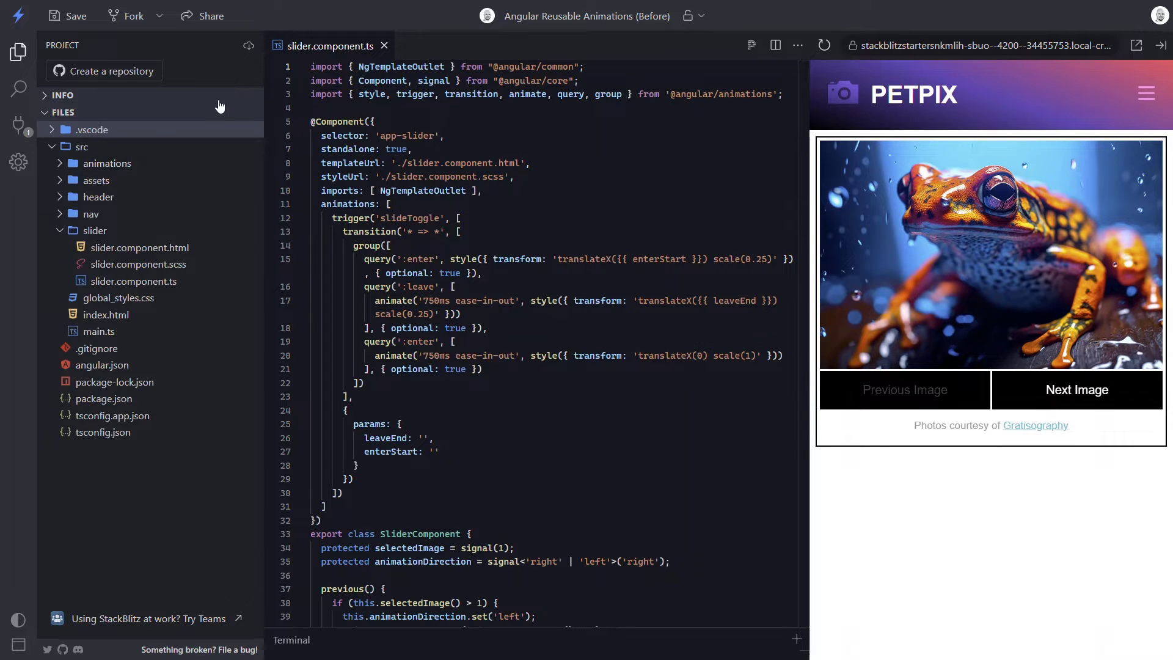
pyautogui.moveTo(215, 146)
pyautogui.write('s')
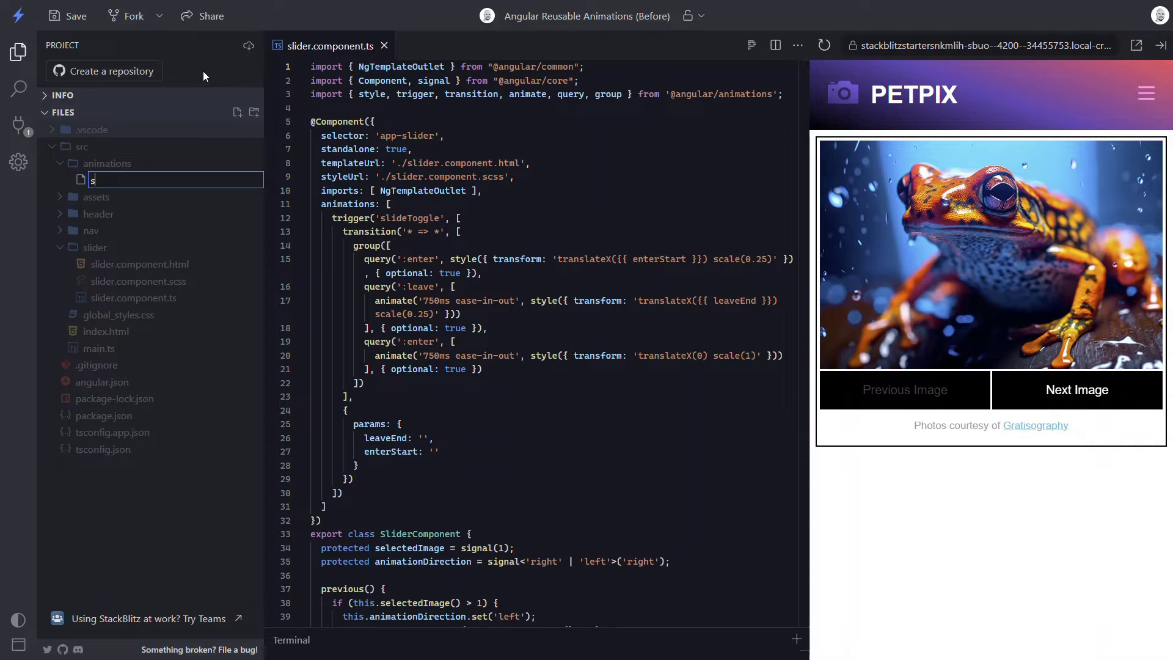
pyautogui.write('lide.animation.ts')
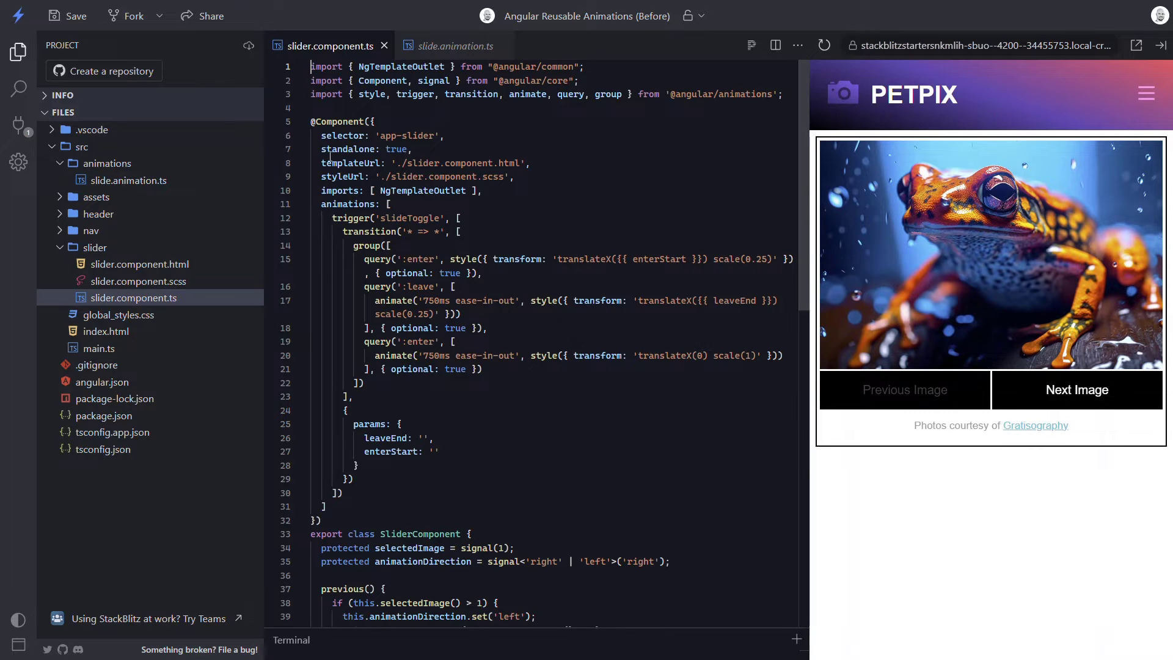
# Step: Write export const slideAnimation = animation(); in slide.animation.ts to hold the copied slideToggle group block
pyautogui.moveTo(363, 259); pyautogui.dragTo(363, 382)
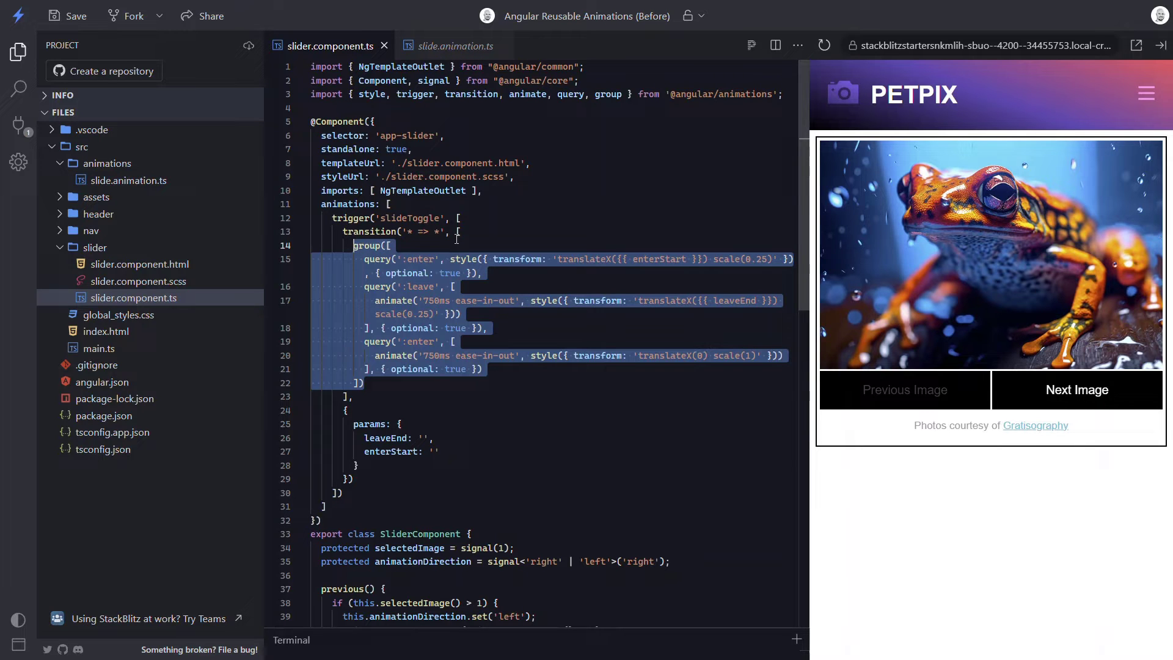
pyautogui.click(453, 45)
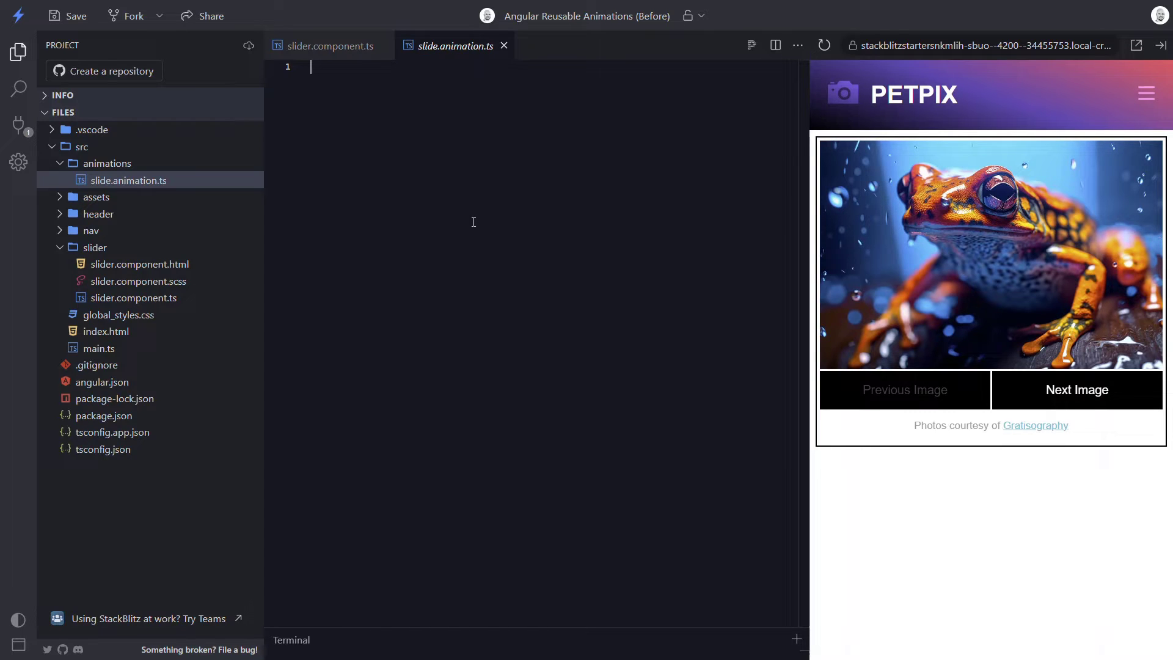
pyautogui.write('export')
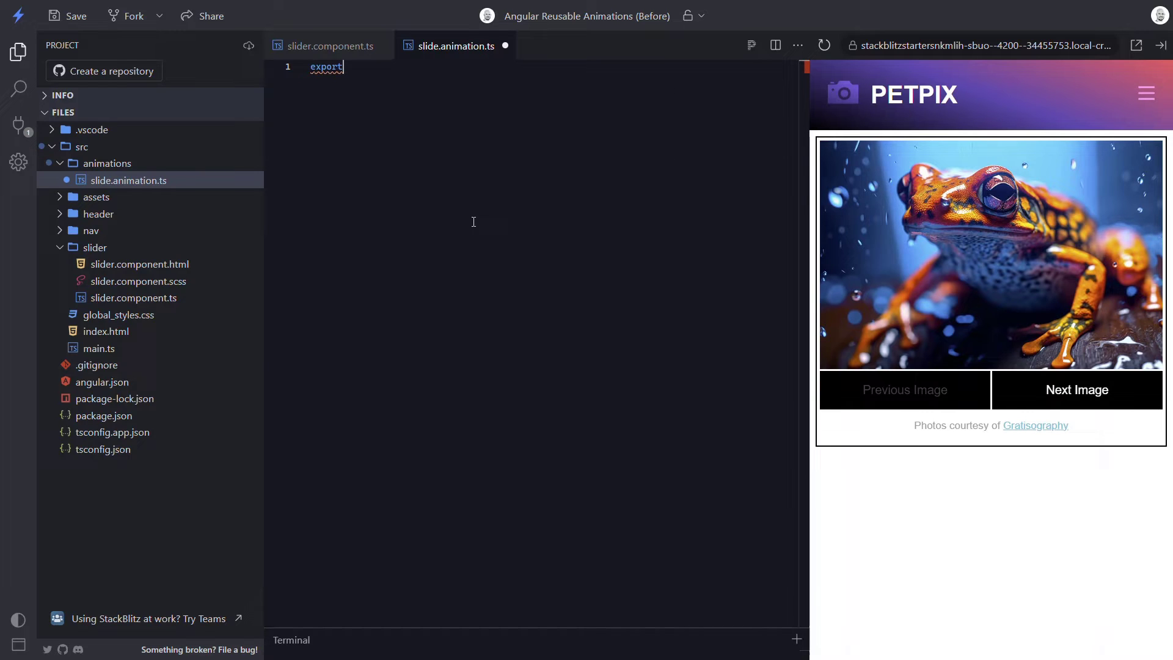
pyautogui.write('cons')
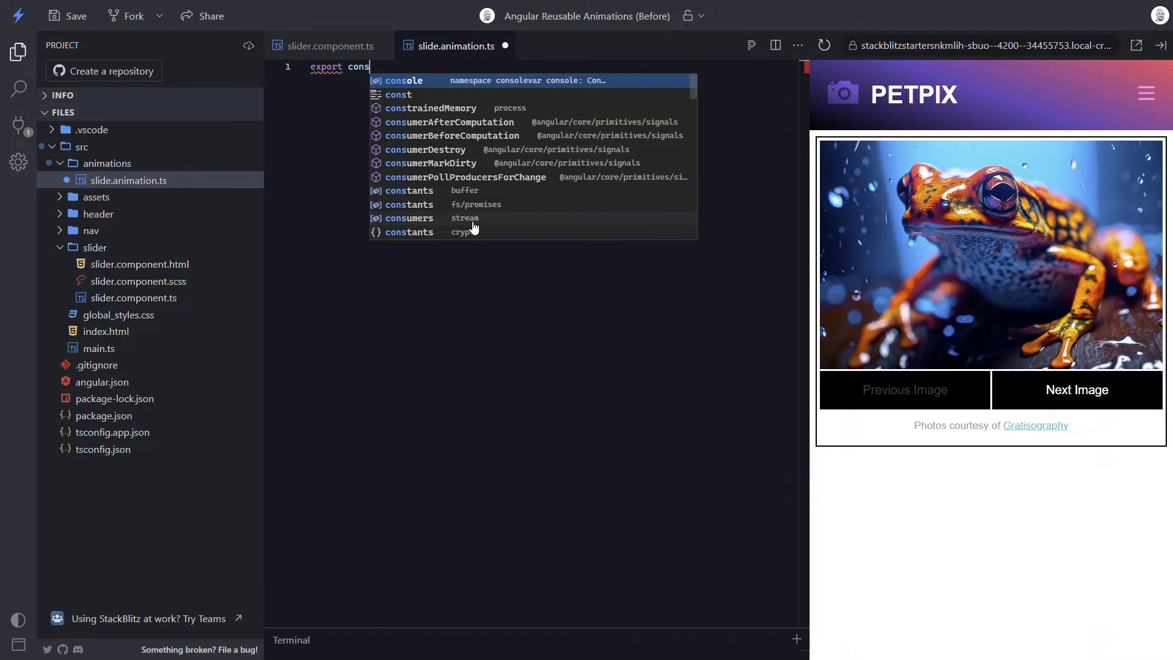
pyautogui.write('slideAnimat')
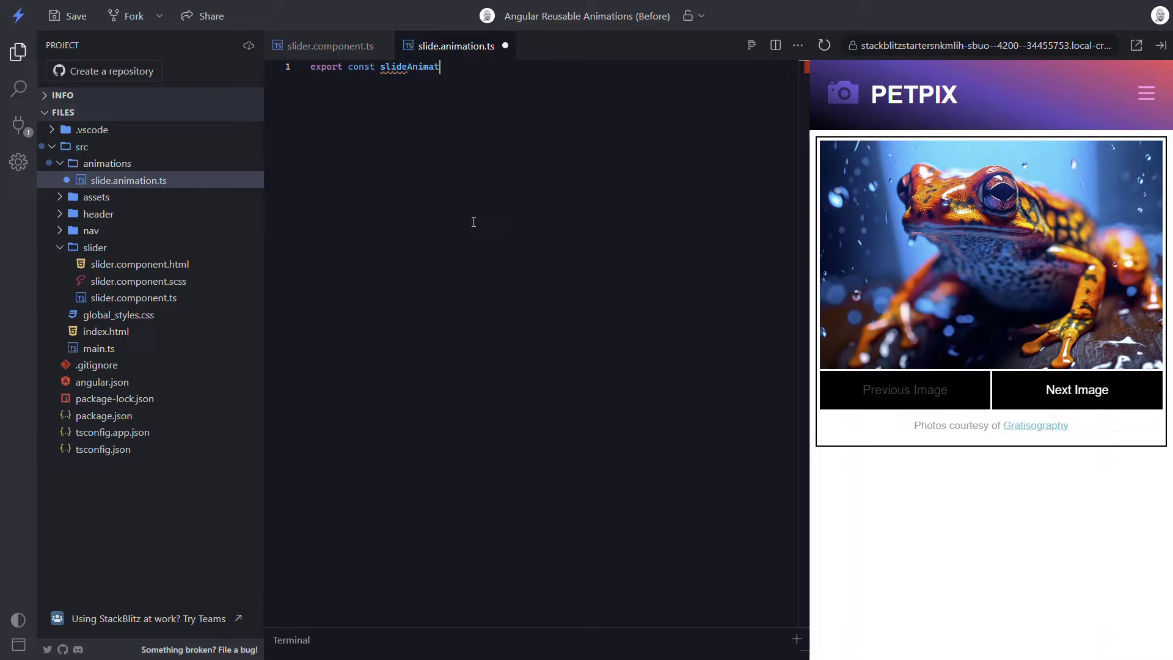
pyautogui.write('ion =')
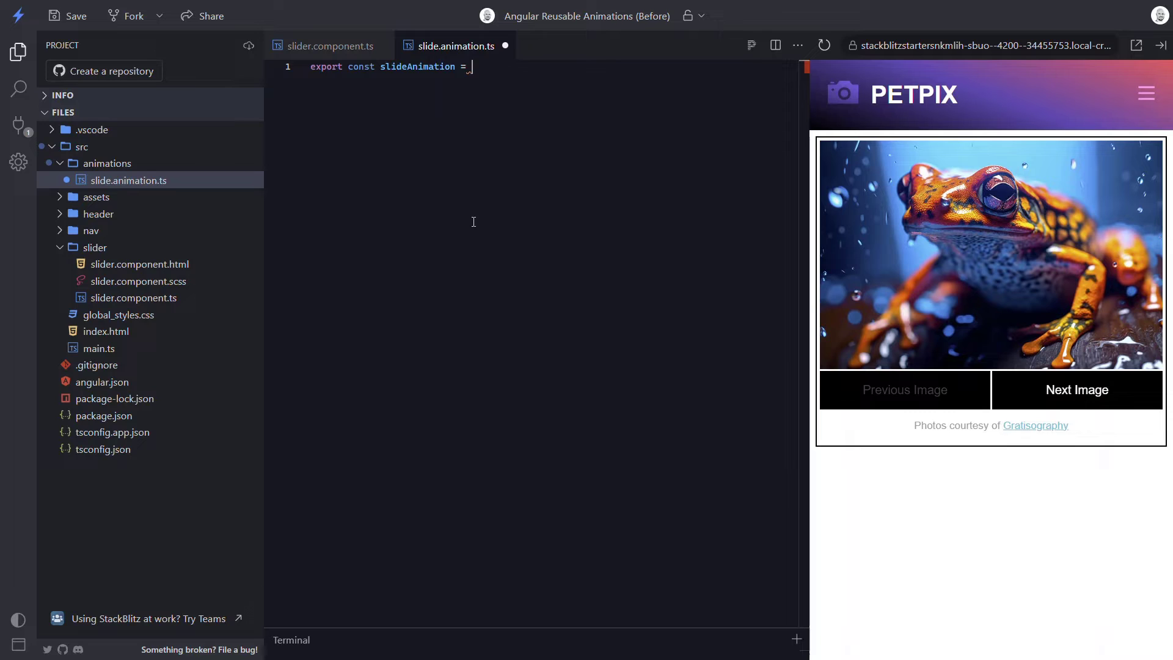
pyautogui.write('anim')
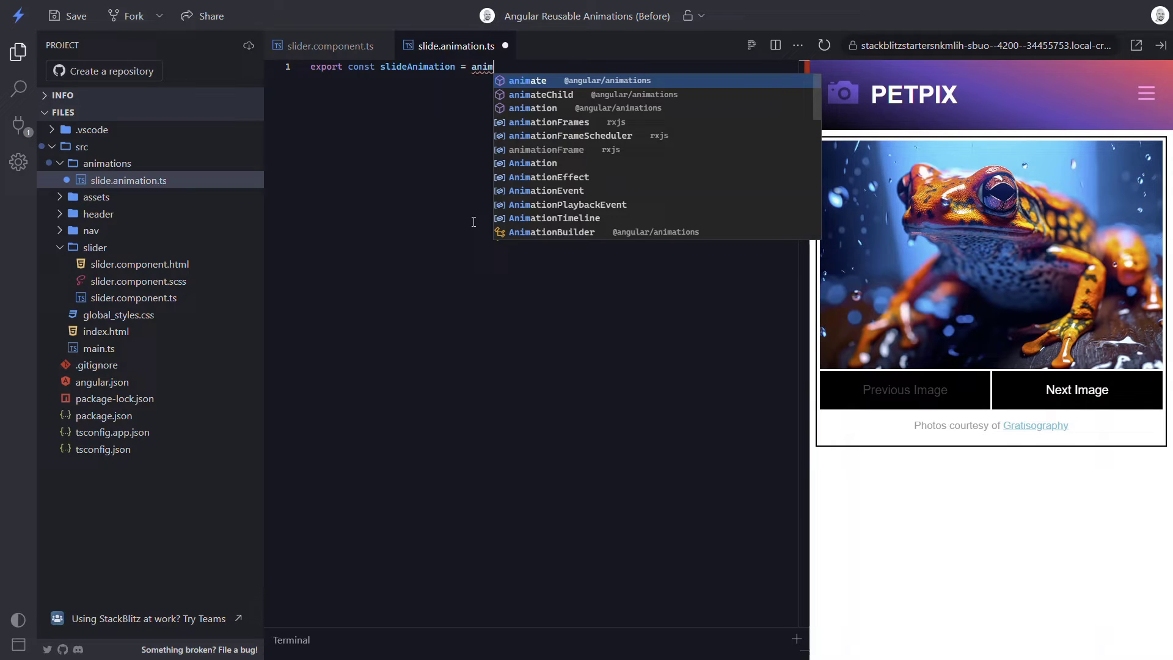
pyautogui.write('ation')
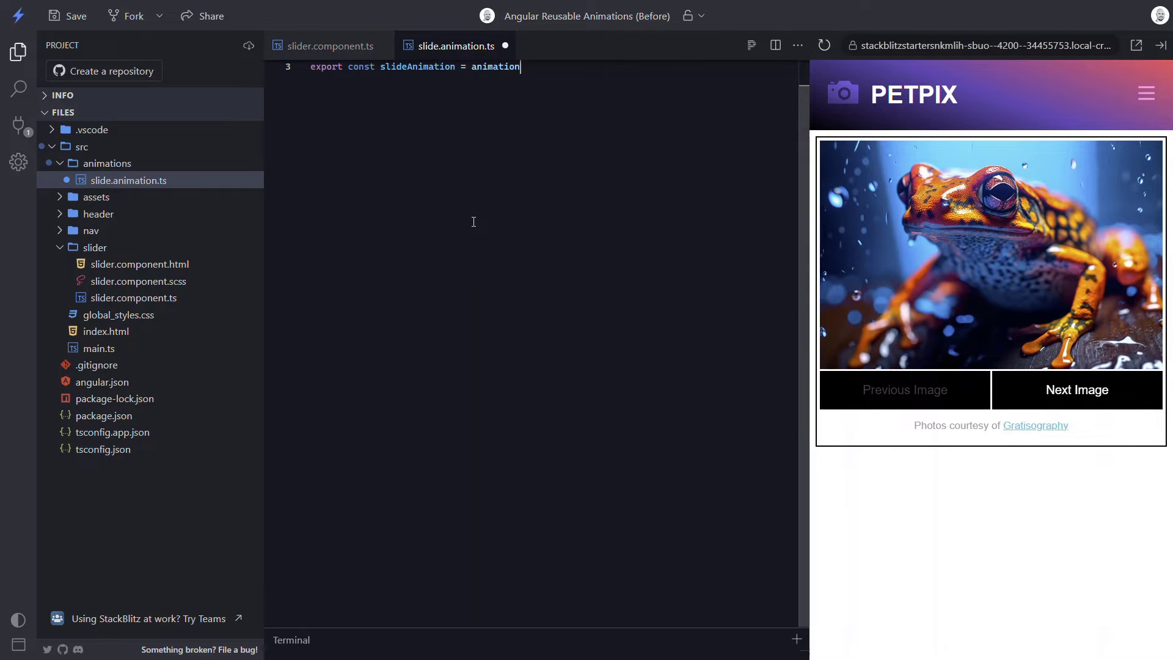
pyautogui.write('();')
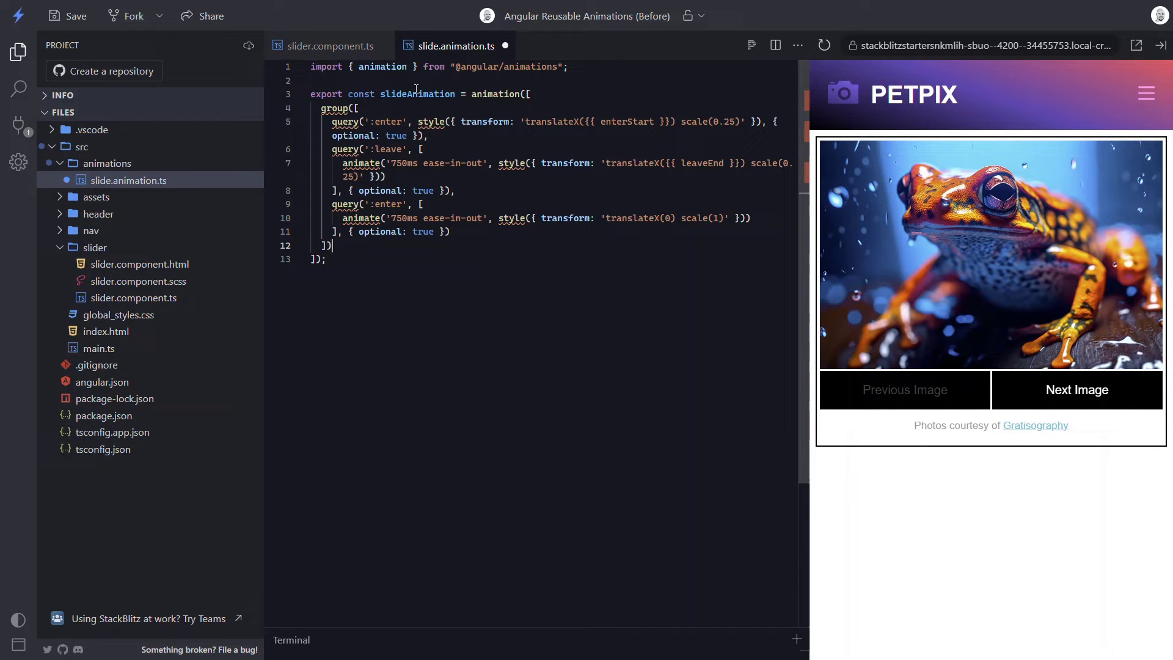
# Step: Import animate, group, query and style, and change both scale(0.25) calls to scale({{ hiddenScale }})
pyautogui.doubleClick(383, 66)
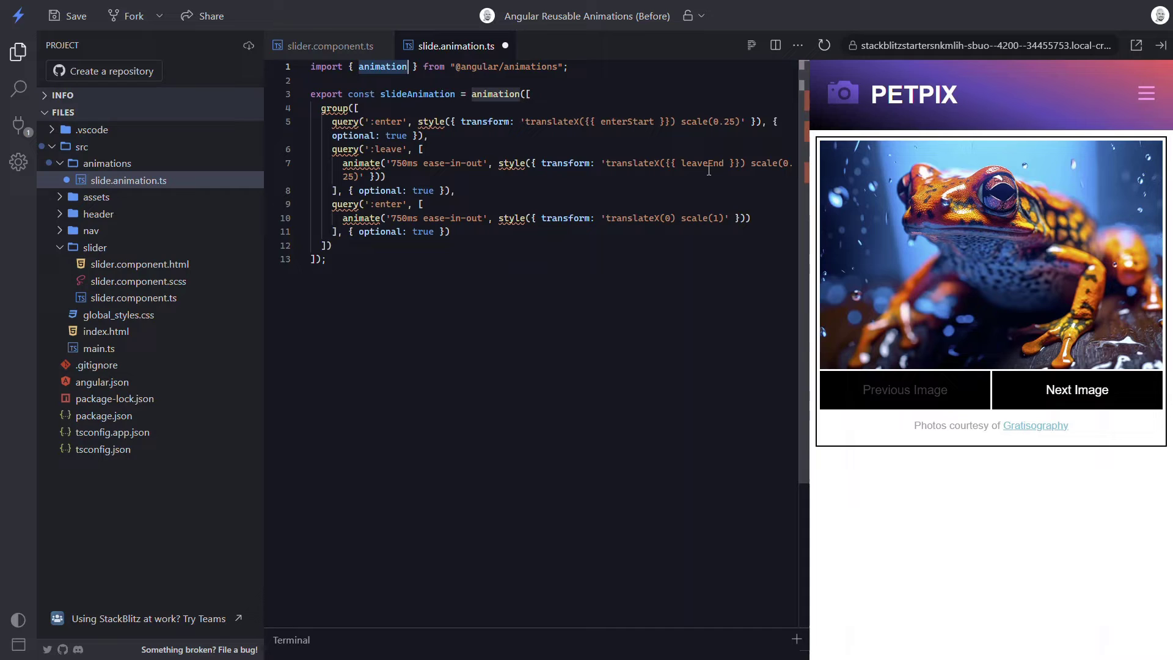
pyautogui.write(', animate, group, query, style')
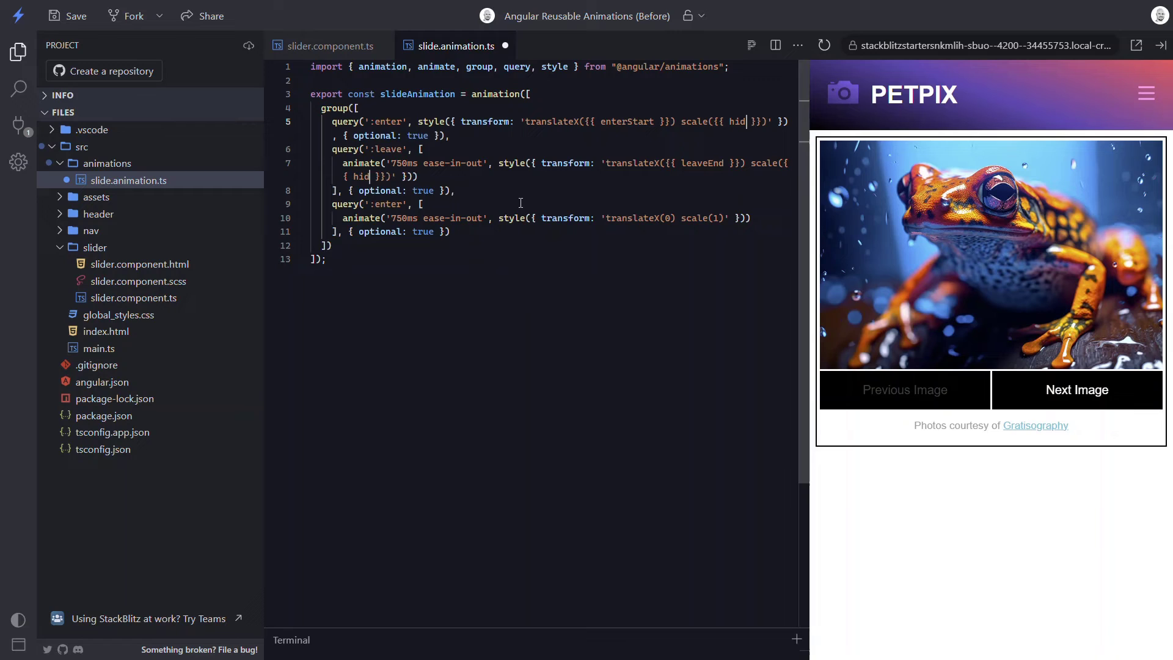
pyautogui.write('denScale')
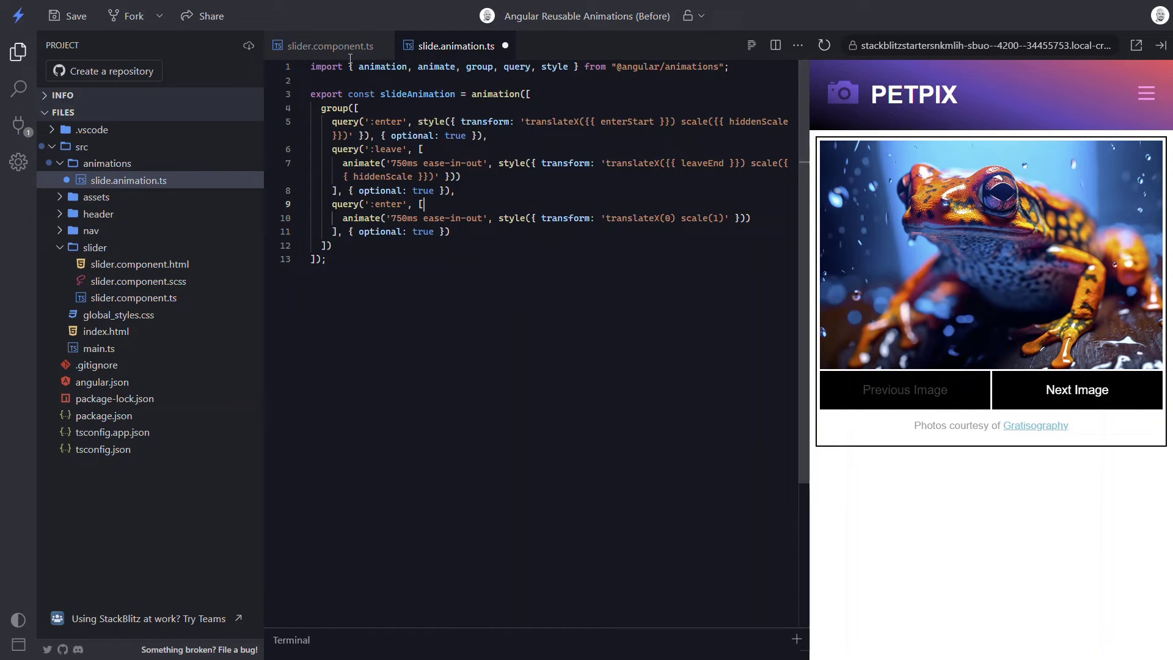
# Step: Make slider.component.ts's slideToggle transition call useAnimation(slideAnimation), importing both
pyautogui.click(325, 46)
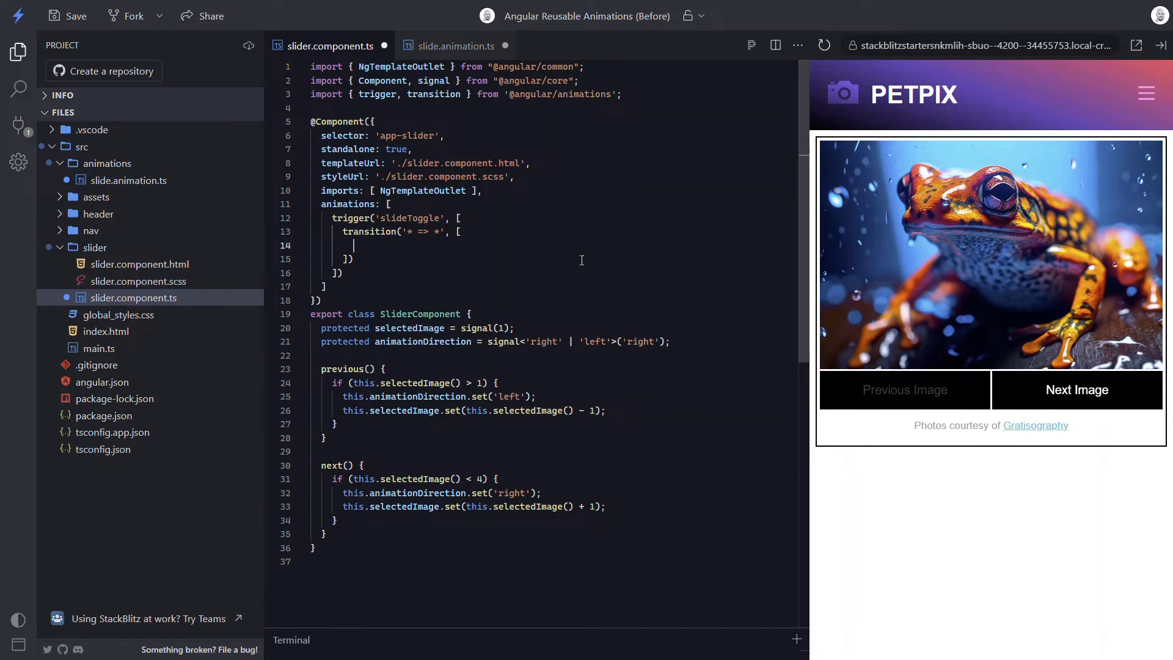
pyautogui.write('use')
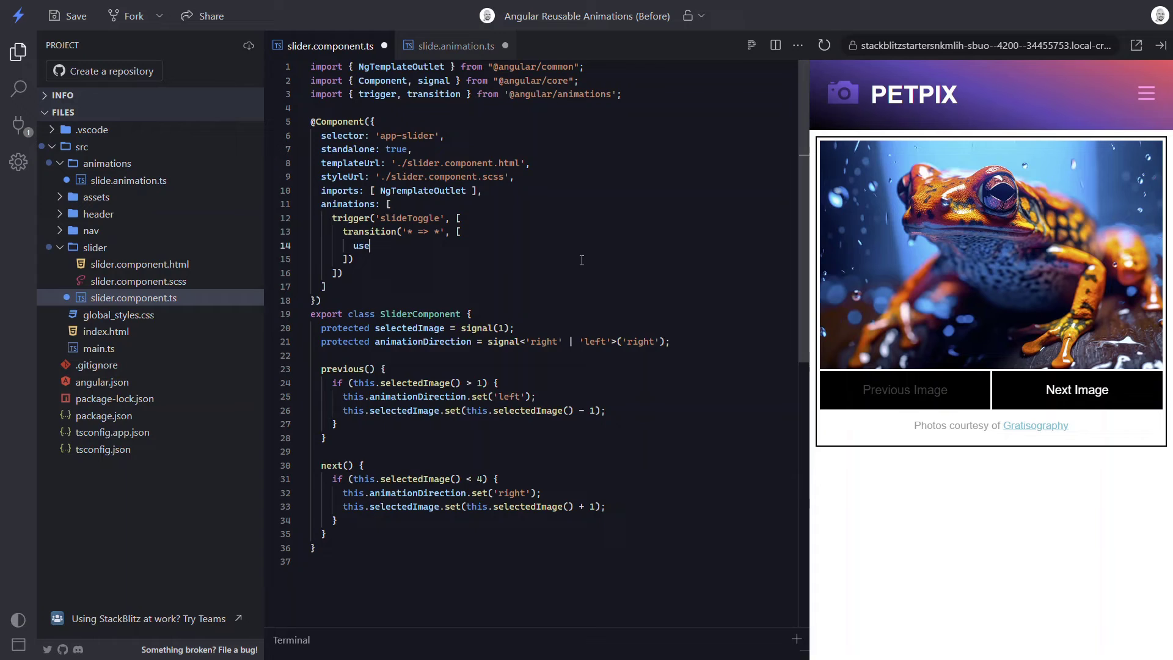
pyautogui.write('Animation()')
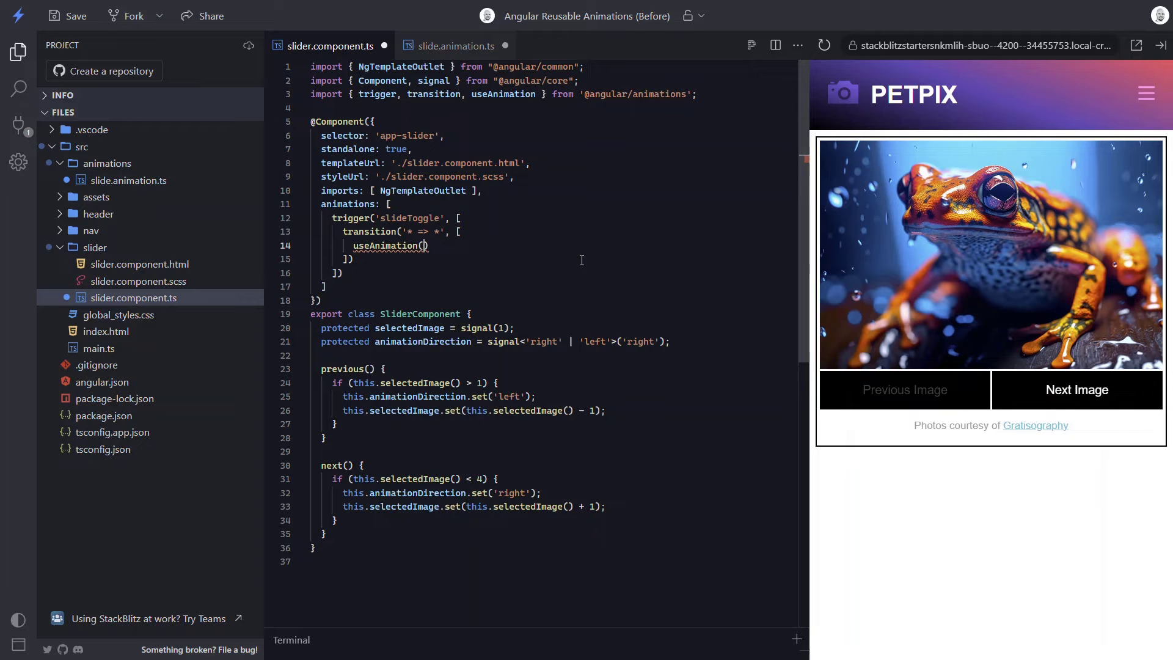
pyautogui.write('slideAnimation')
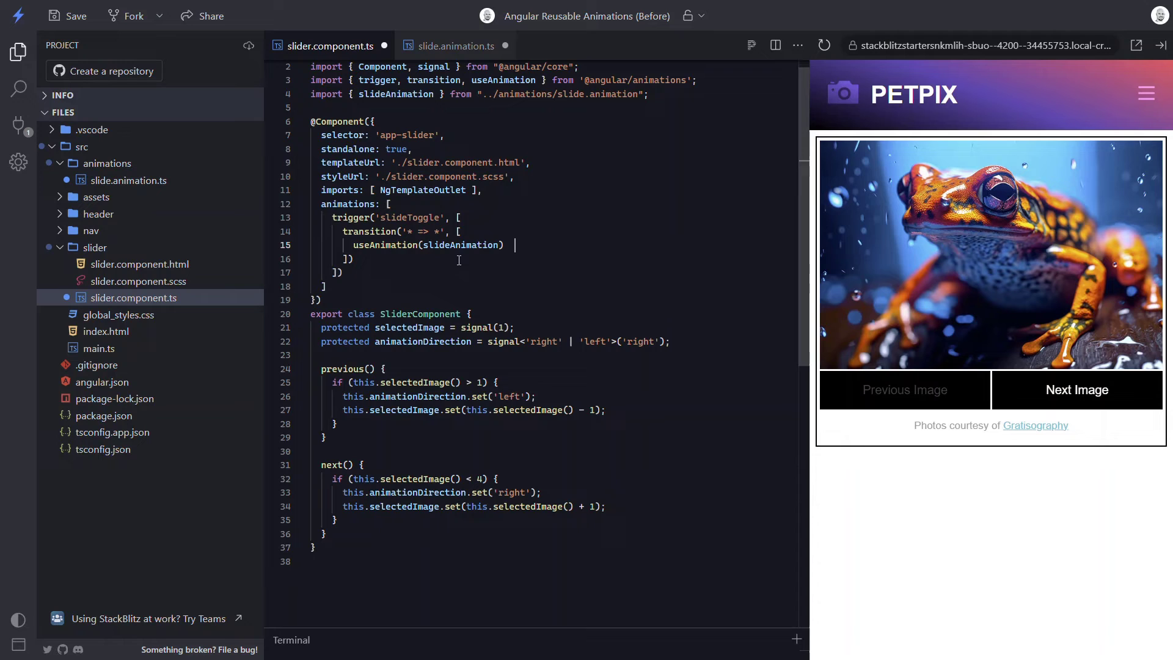
pyautogui.click(138, 264)
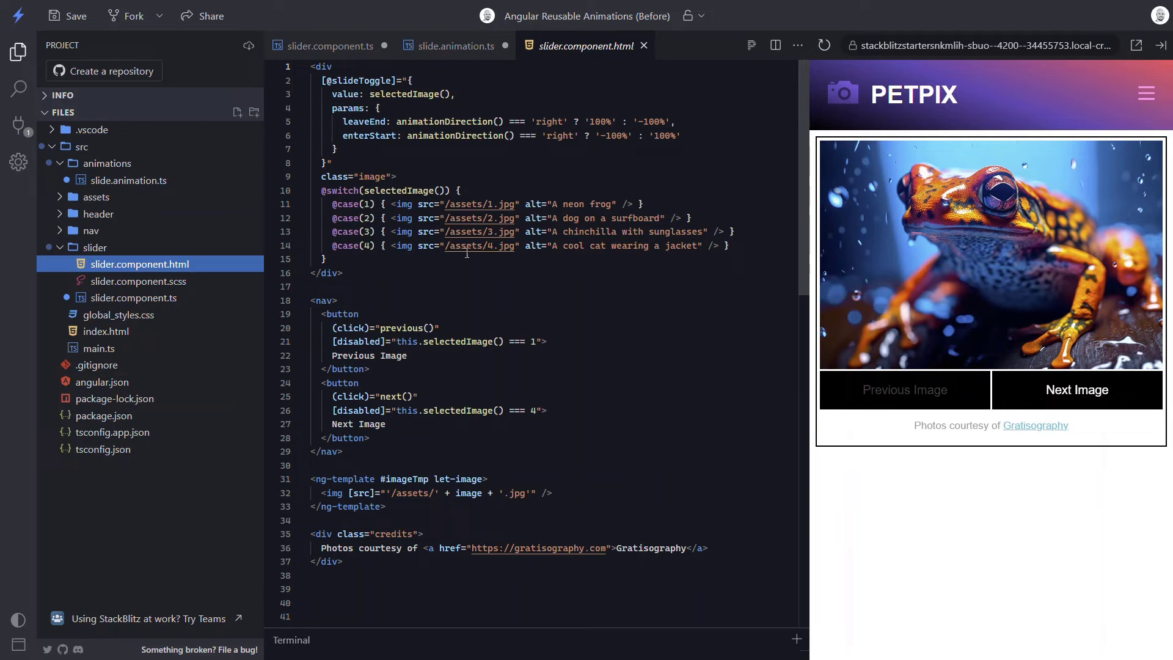
pyautogui.write('hiddenScale: 0.')
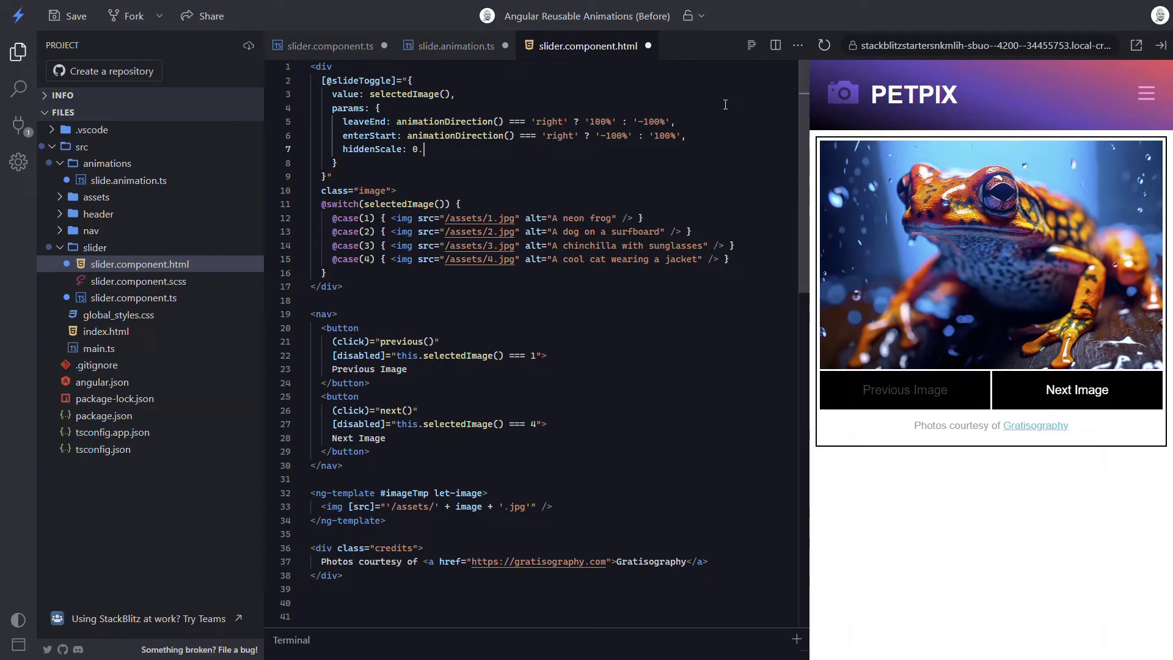
pyautogui.write('25')
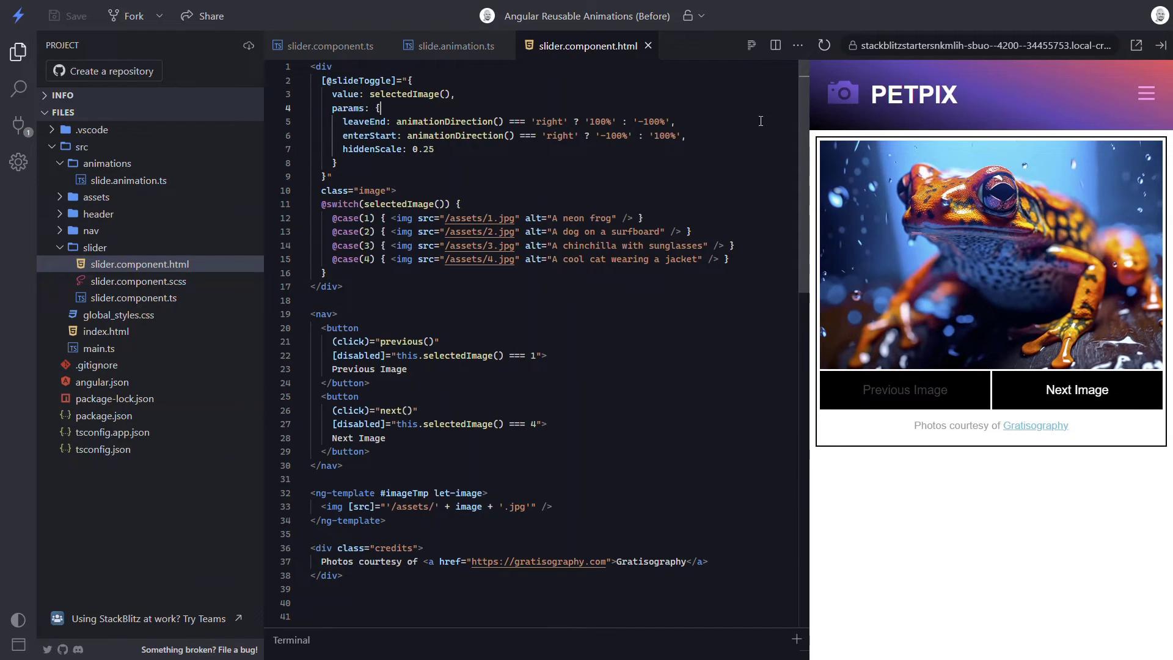
# Step: Test the slider preview, advancing to the dog photo and returning to the frog photo
pyautogui.click(1077, 390)
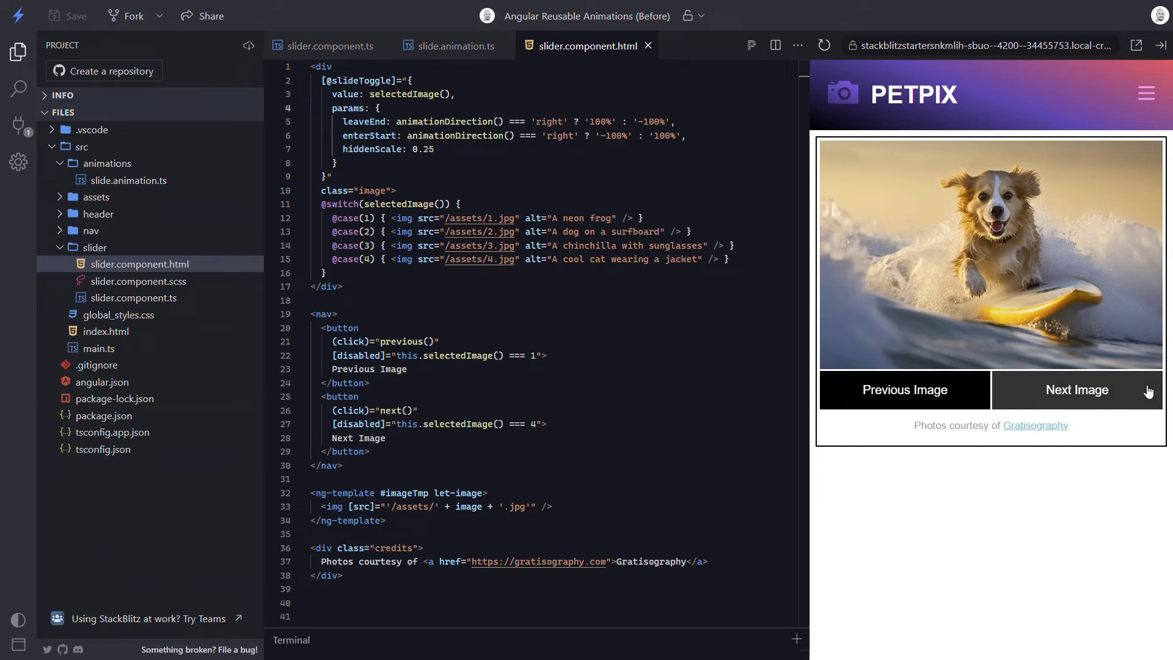
pyautogui.click(1075, 389)
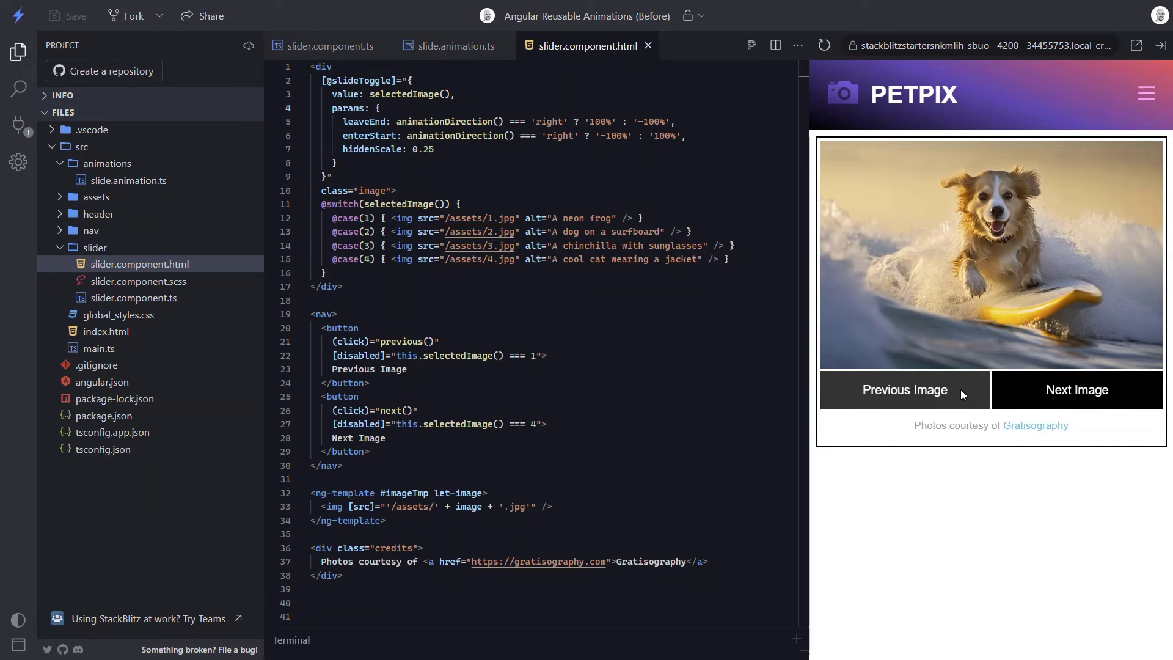
pyautogui.click(903, 389)
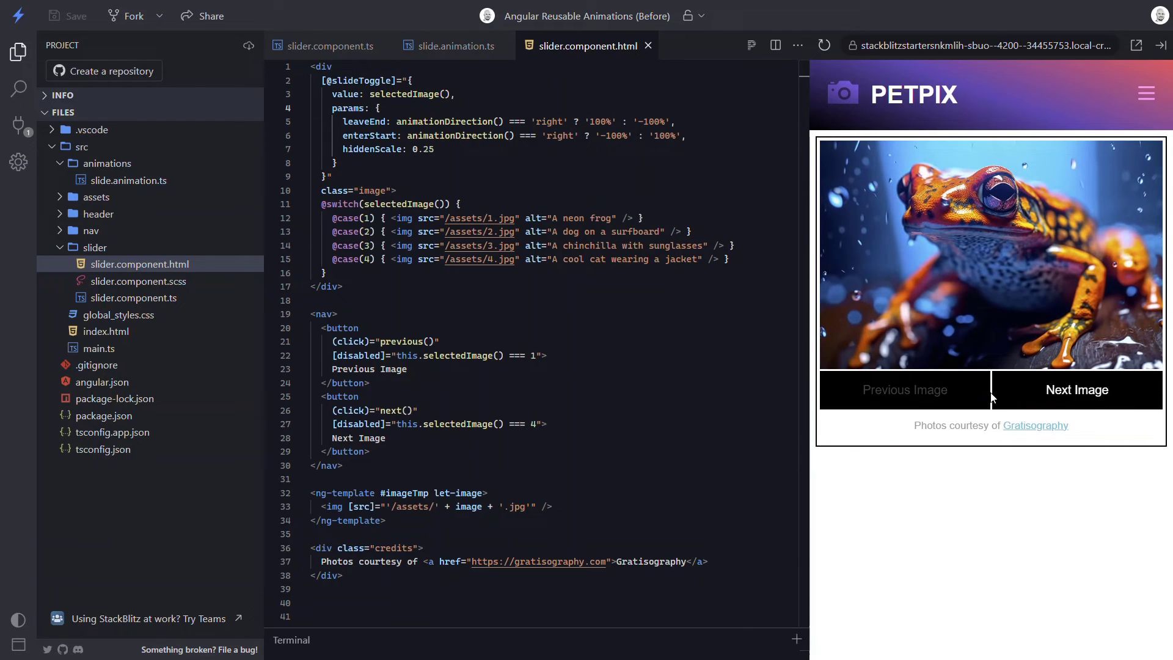
pyautogui.click(1075, 390)
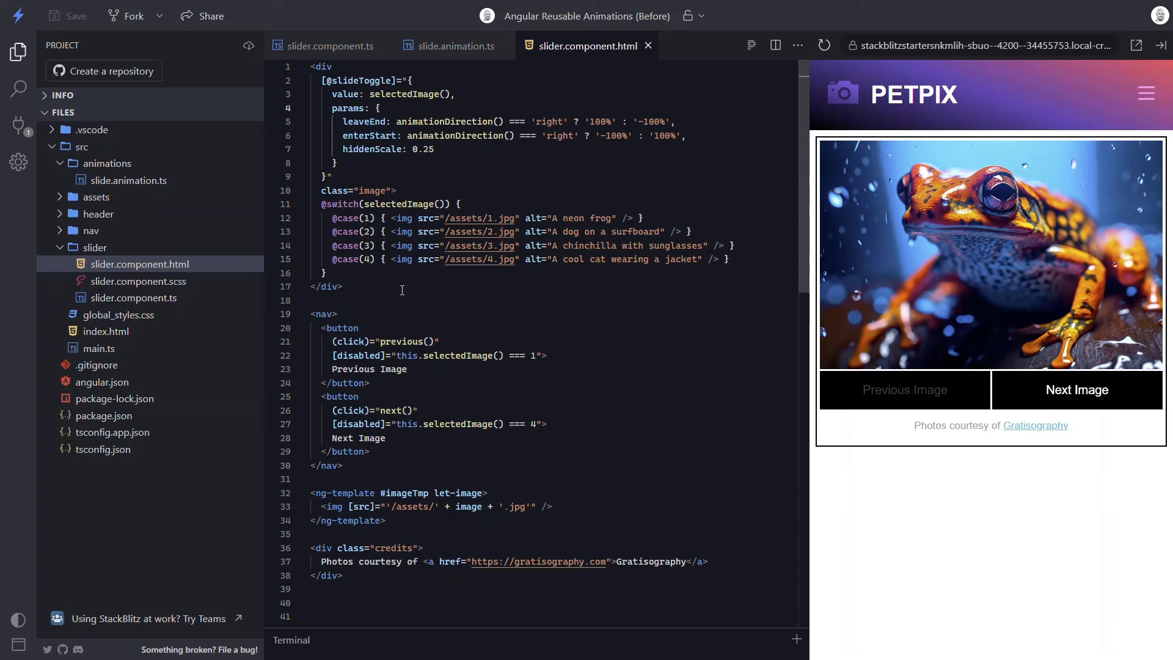
# Step: Expand the header folder and bring up header.component.html in the editor
pyautogui.click(97, 213)
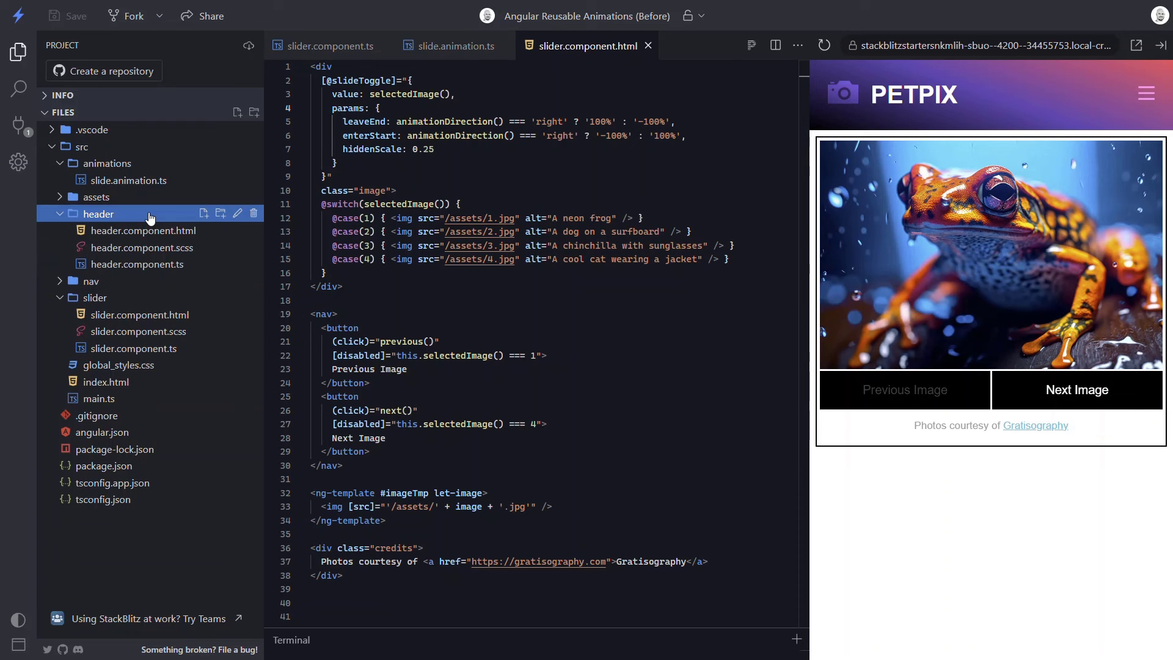
pyautogui.click(142, 231)
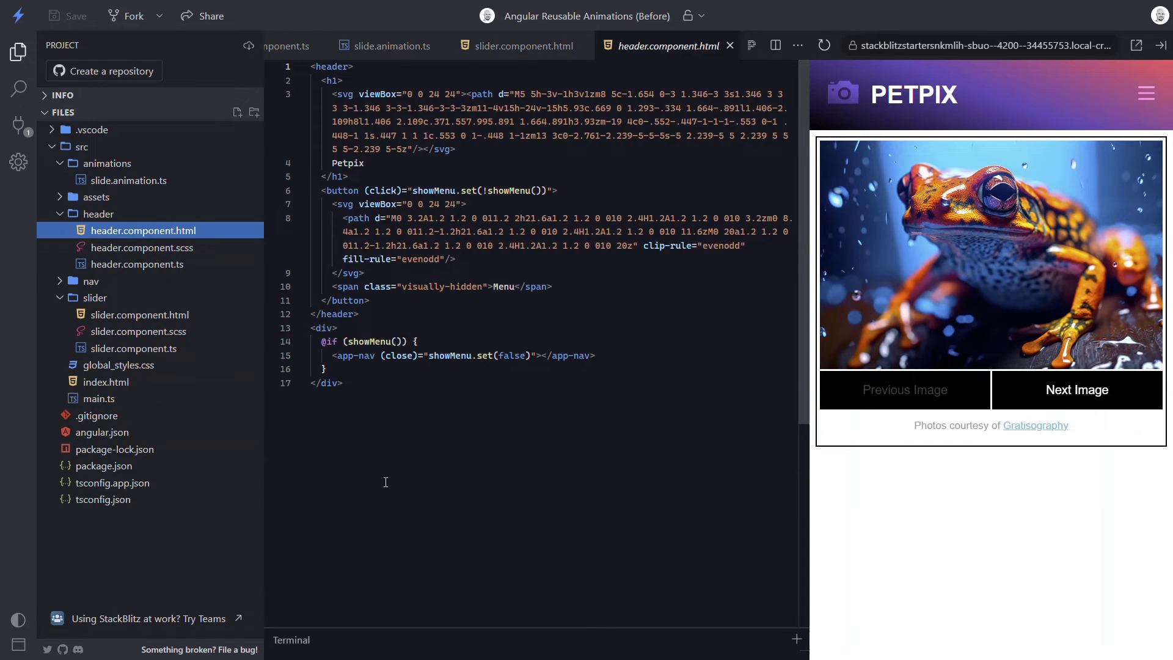
pyautogui.moveTo(346, 363)
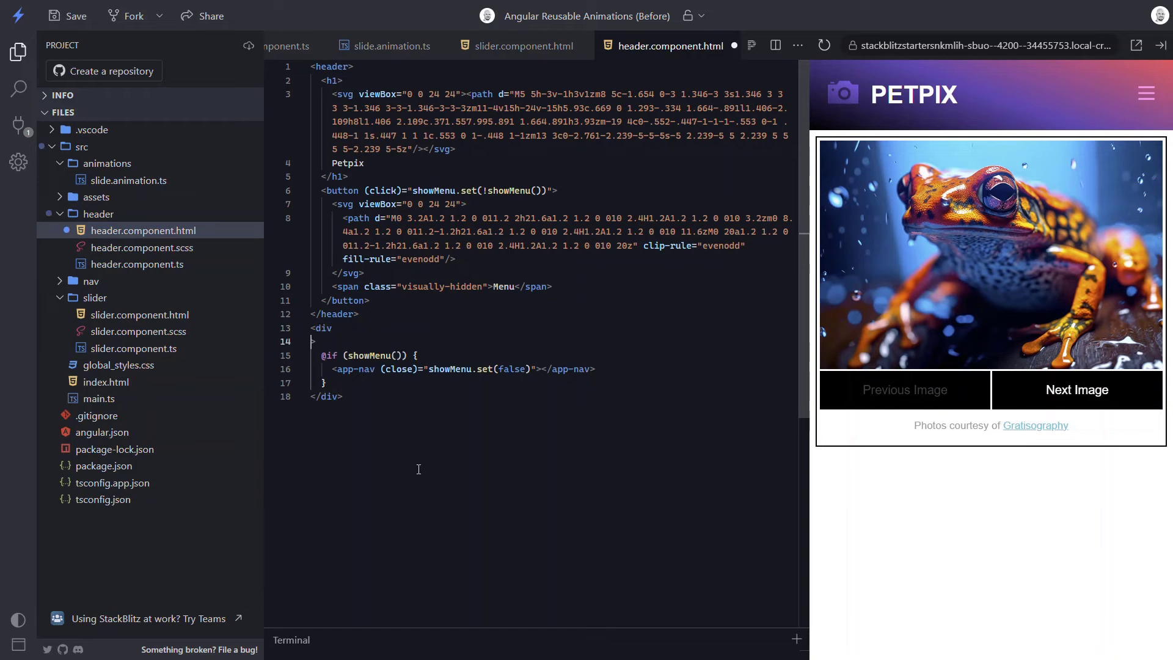
pyautogui.write('[]')
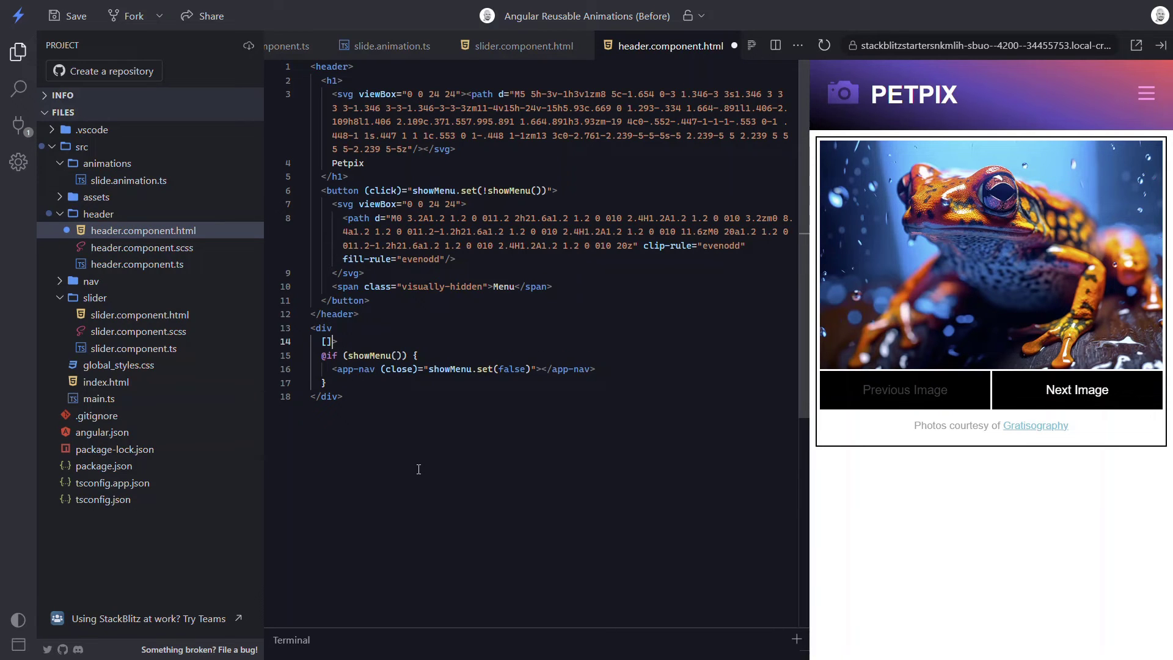
pyautogui.write('@slid')
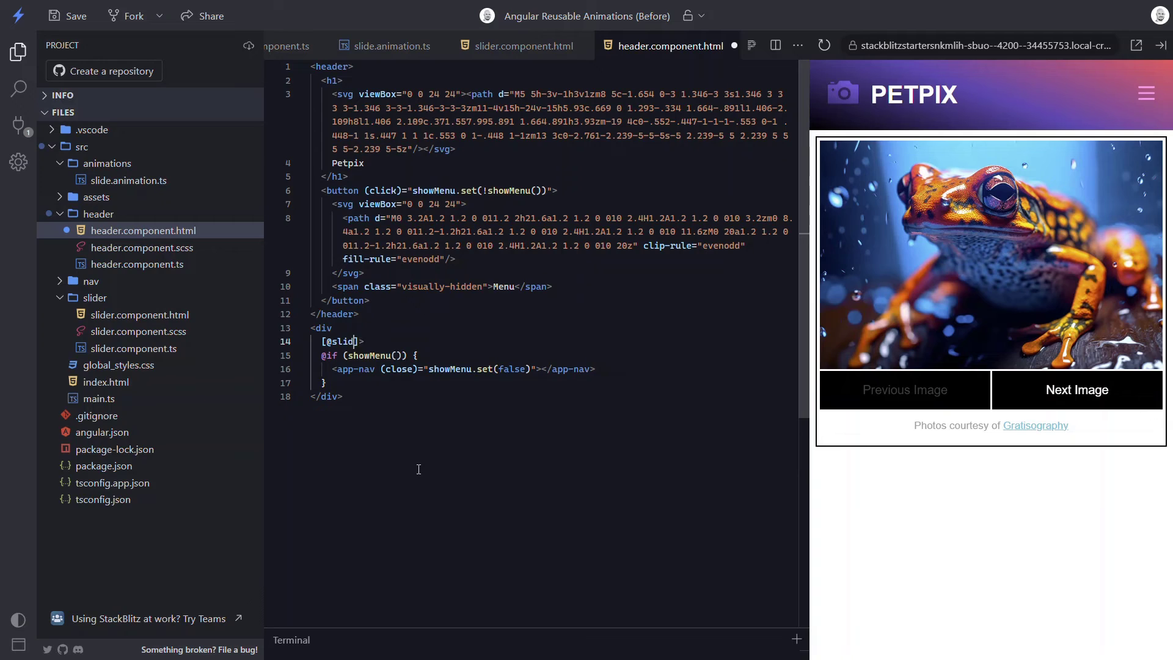
pyautogui.write('Toggle')
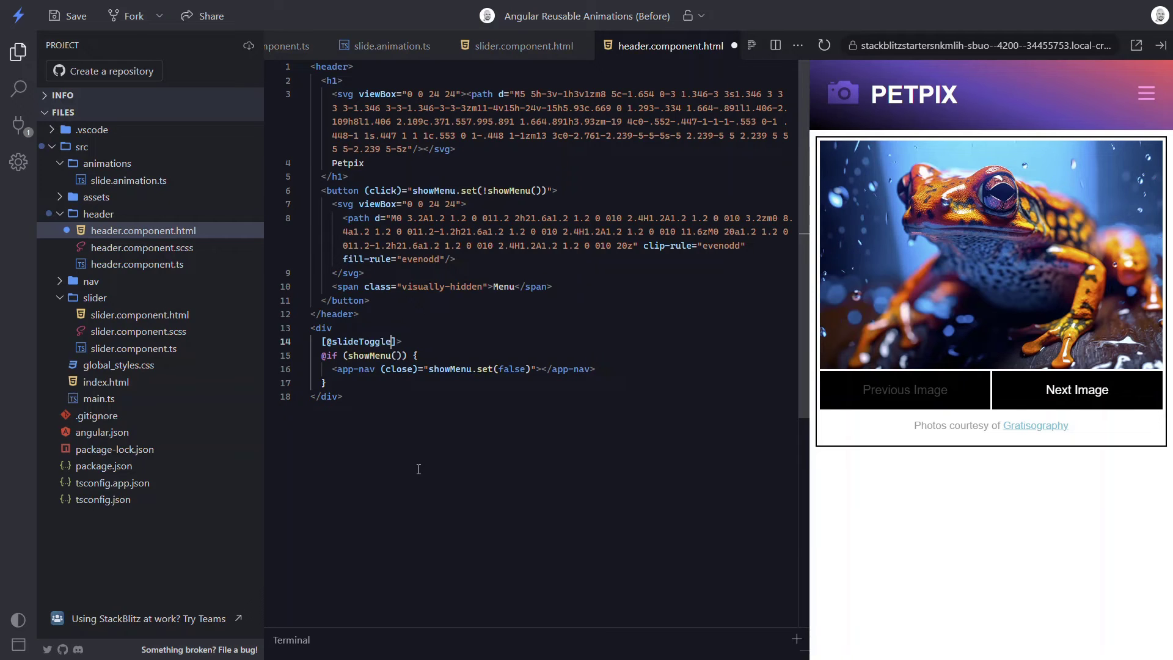
pyautogui.write('=')
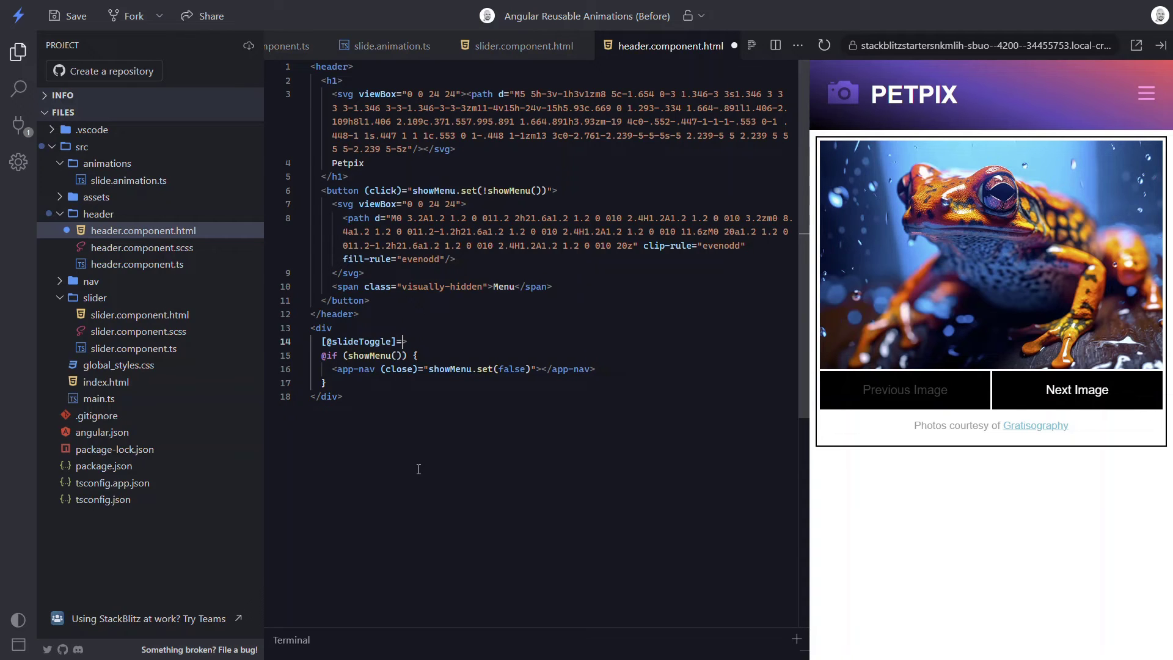
pyautogui.write('"')
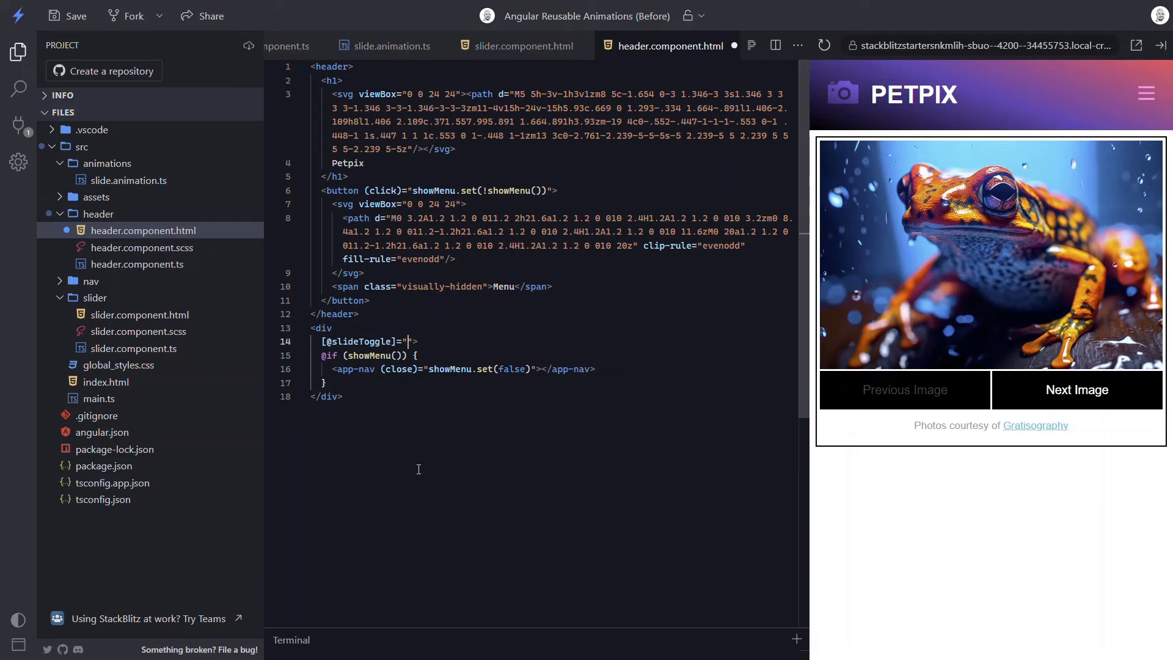
pyautogui.write('{}')
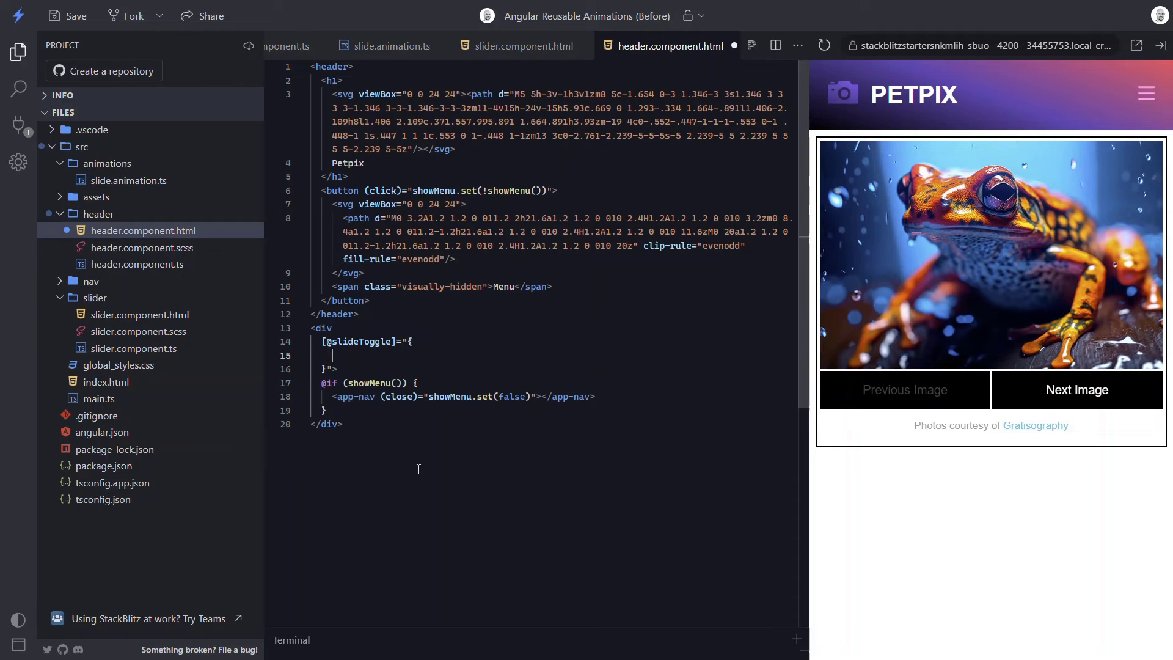
pyautogui.write('value: sj')
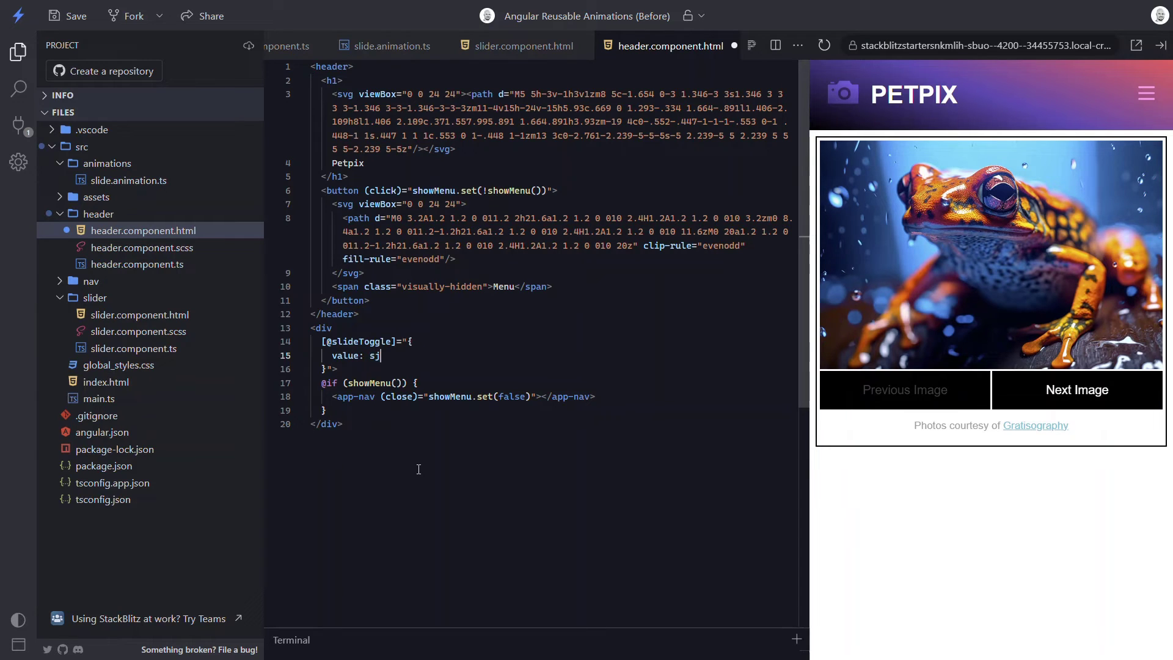
pyautogui.write('howMenu(),')
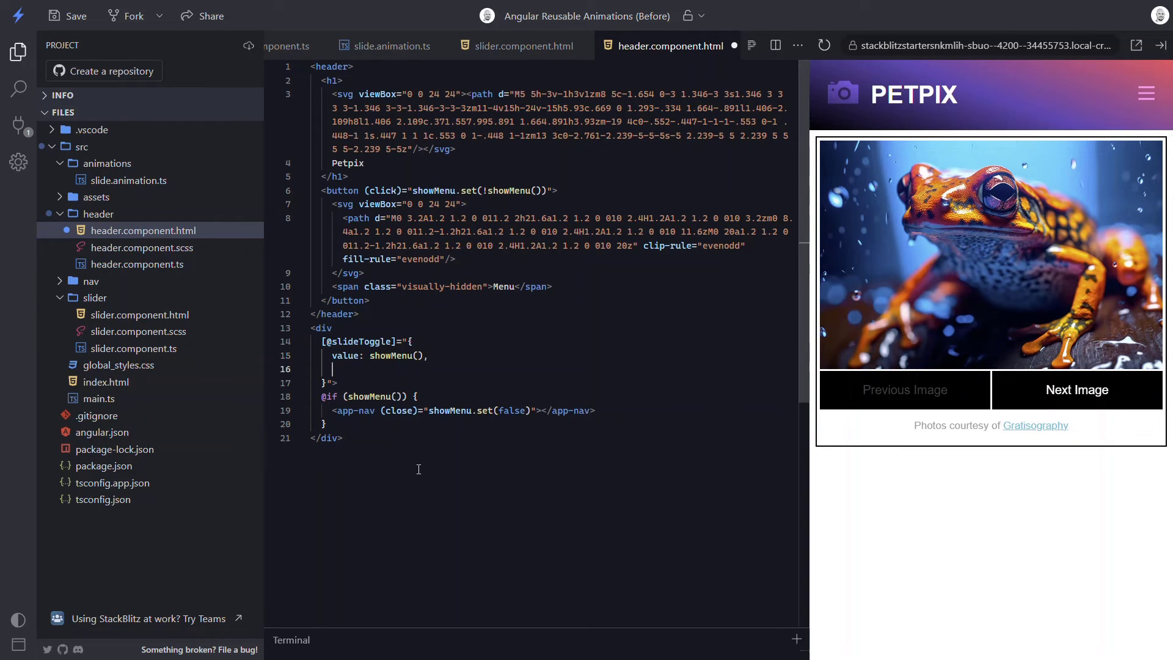
# Step: Add params leaveEnd '100%', enterStart '100%' and hiddenScale 1 to the binding
pyautogui.write('params: {')
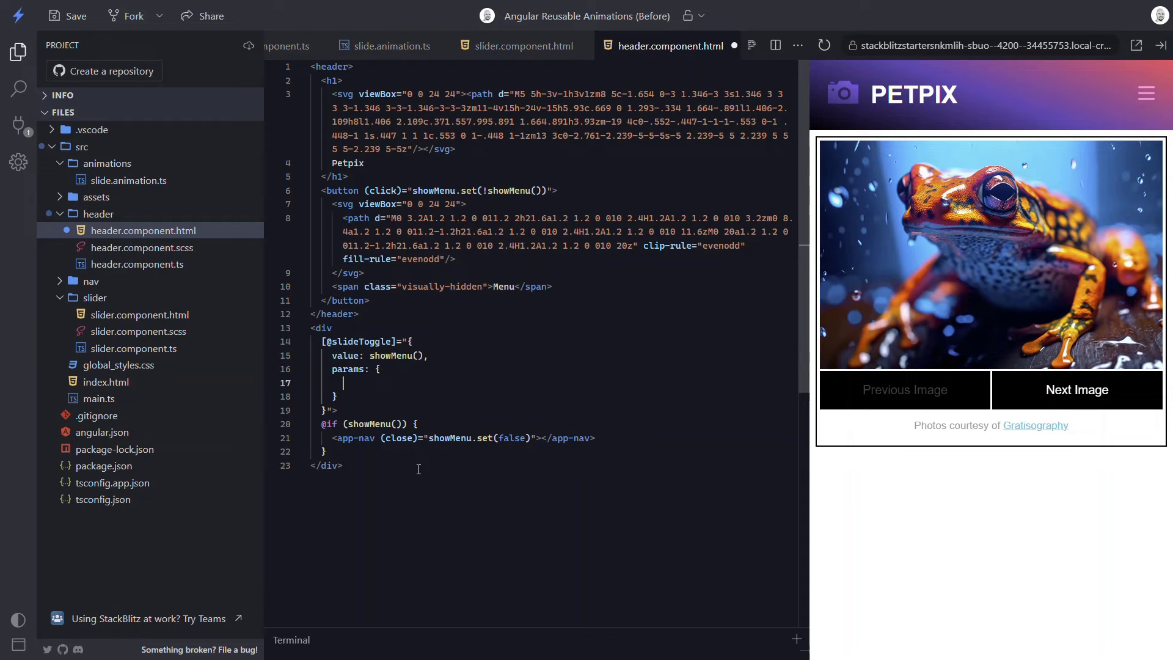
pyautogui.write('leaveEnd')
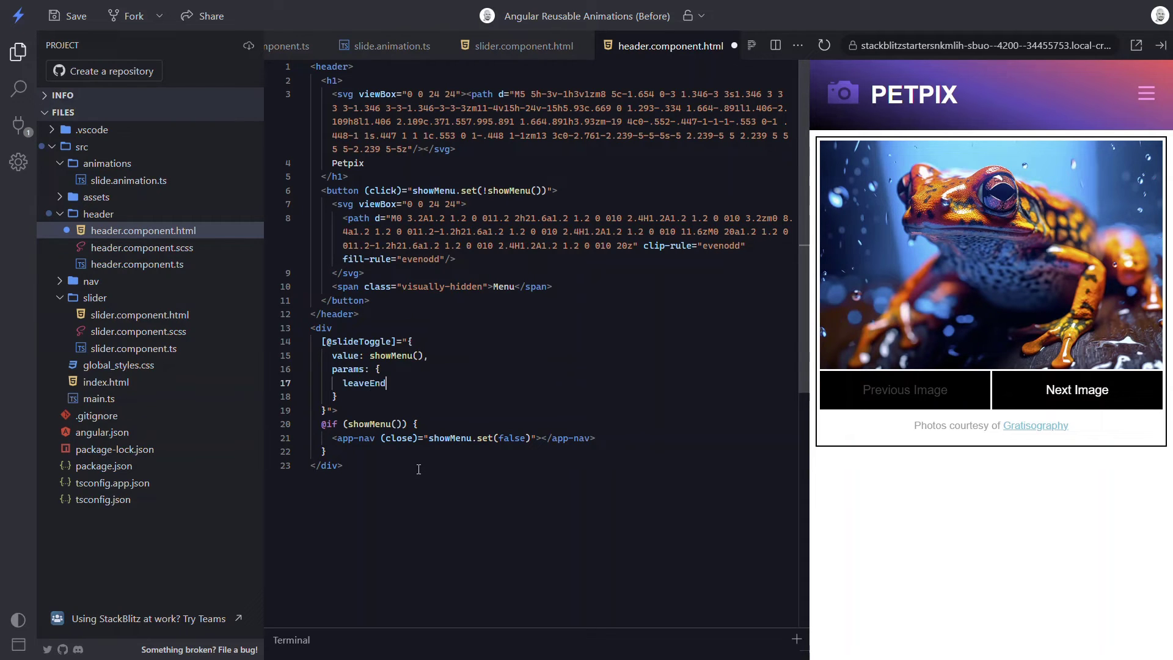
pyautogui.write(": '1")
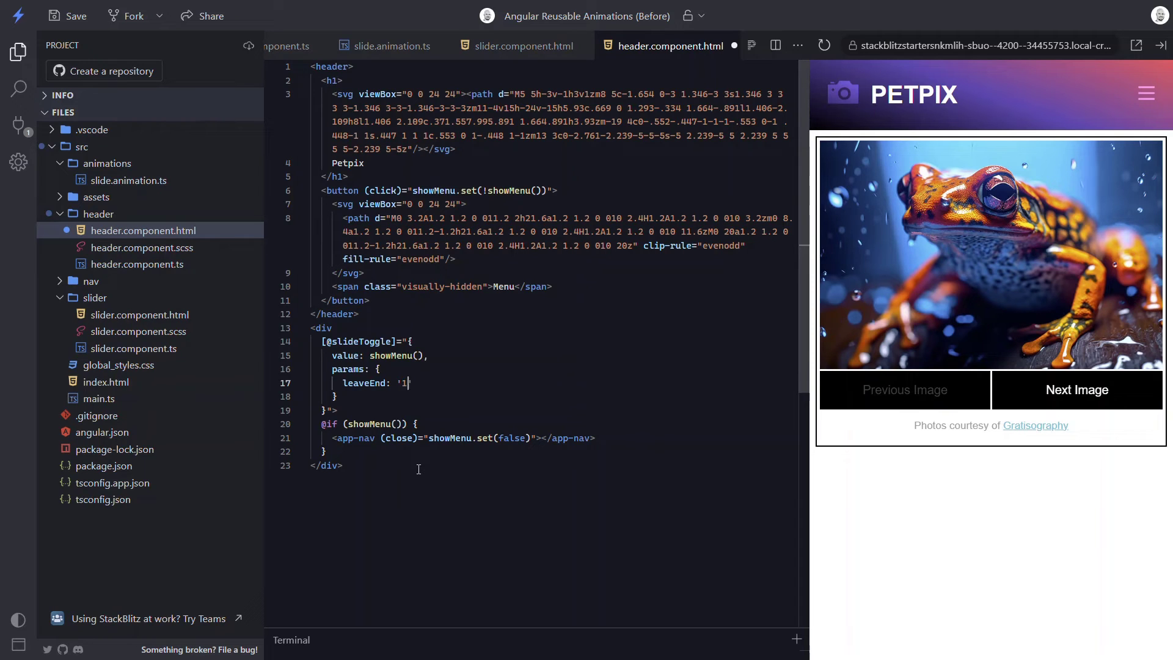
pyautogui.write('00%')
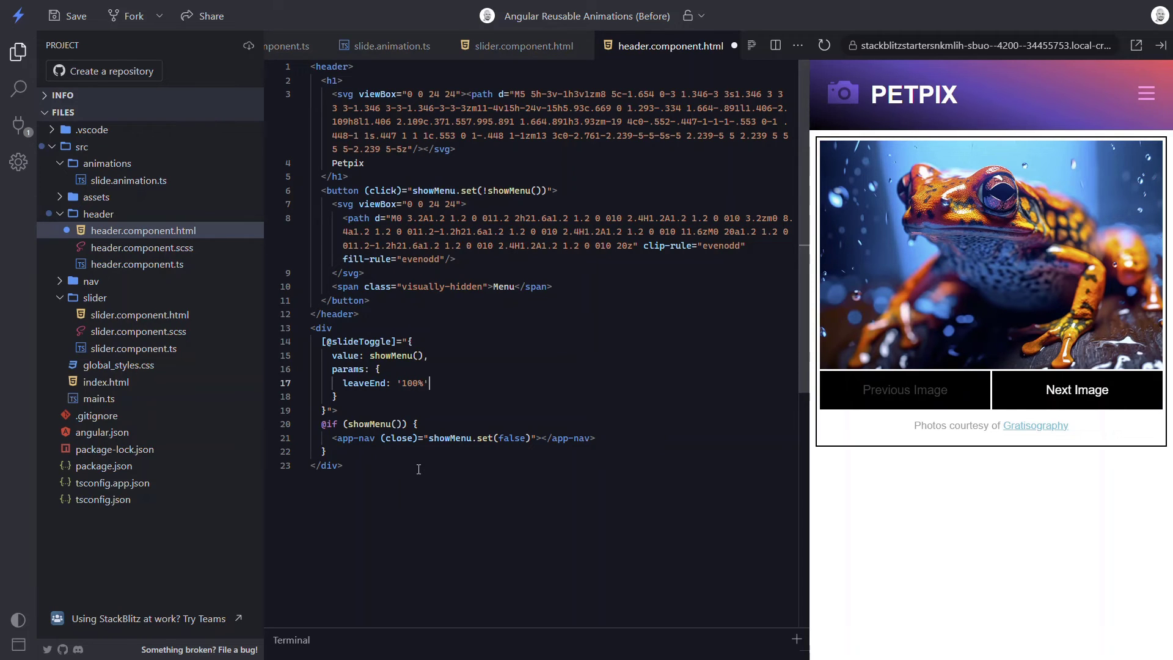
pyautogui.write(',')
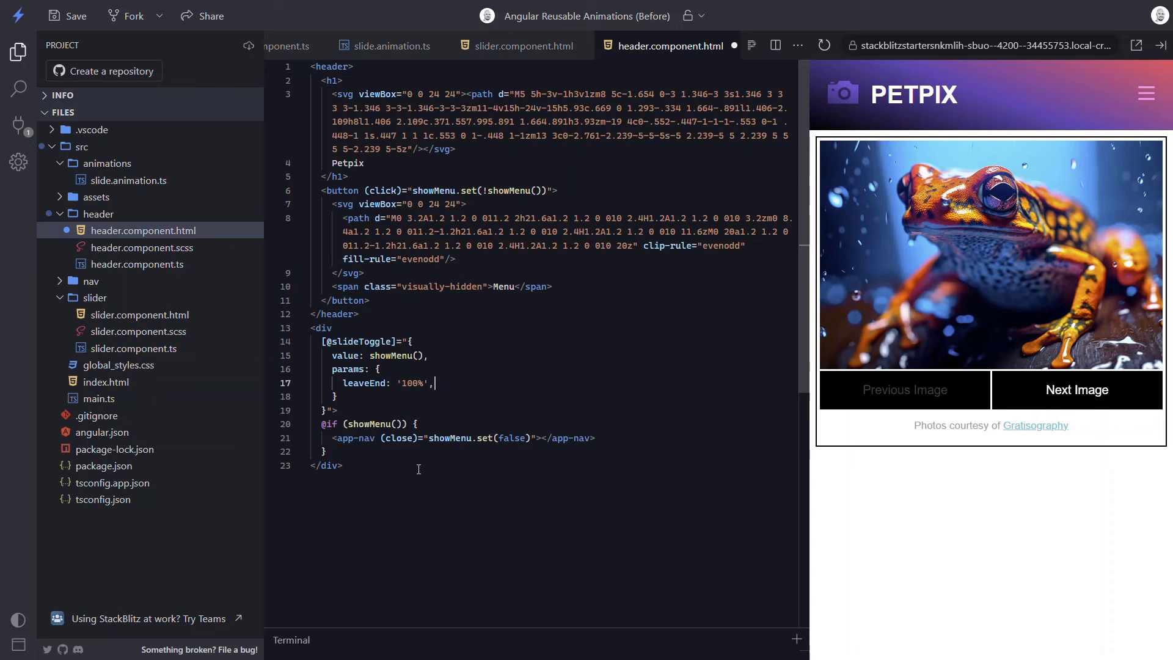
pyautogui.press('Enter')
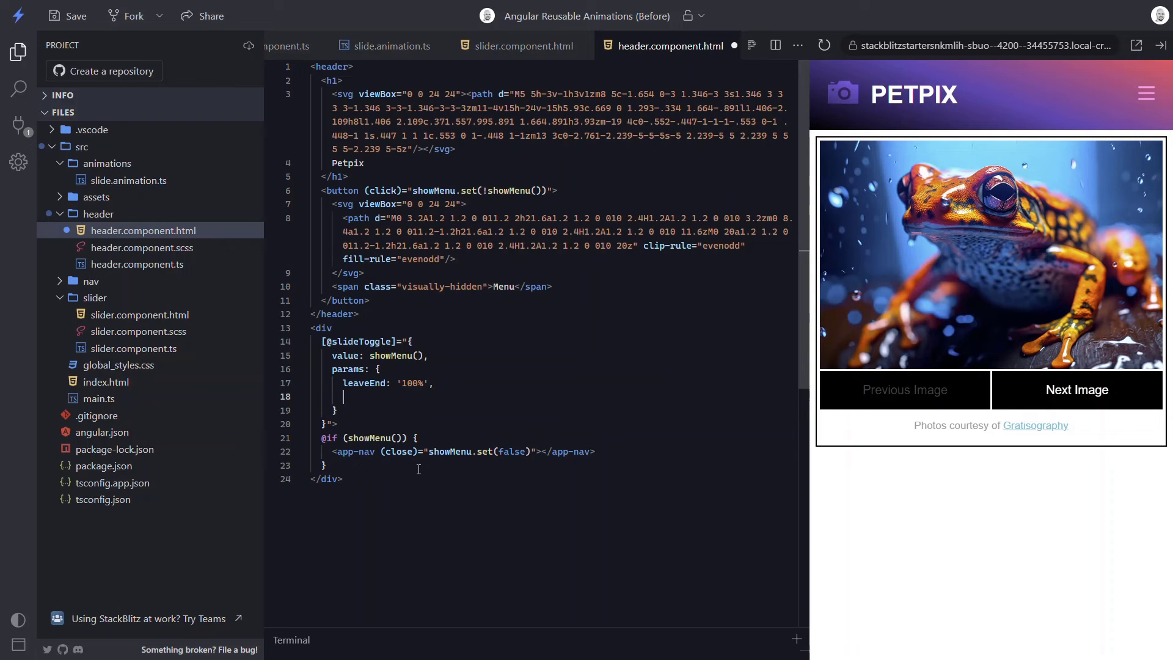
pyautogui.write('enter')
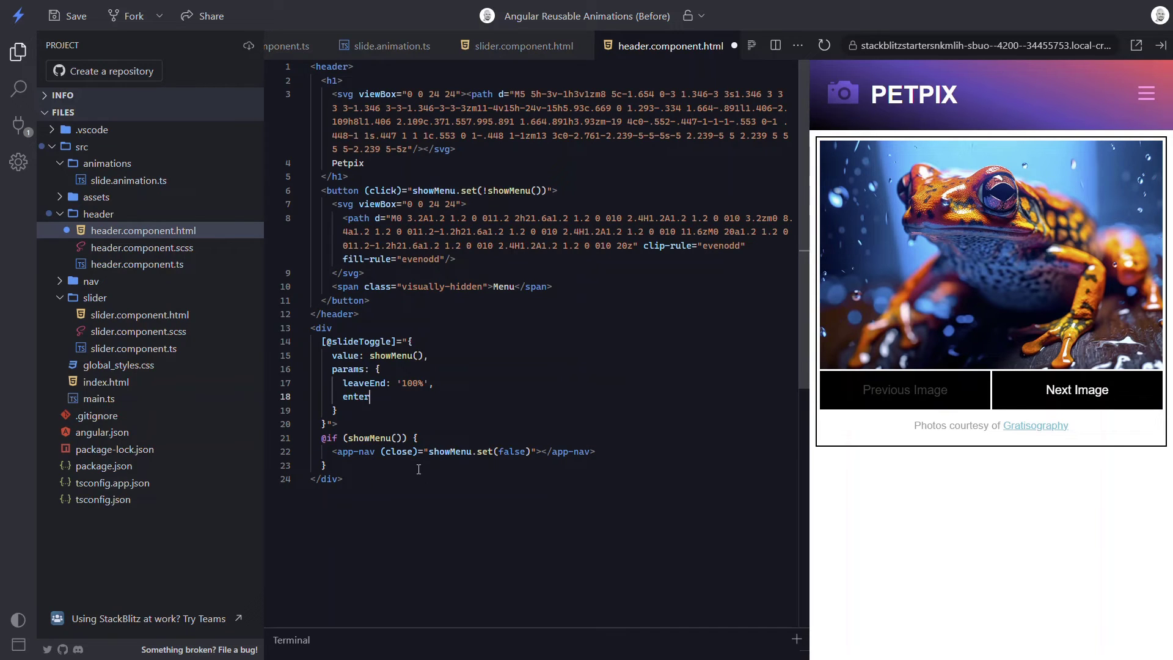
pyautogui.write("Start: ''")
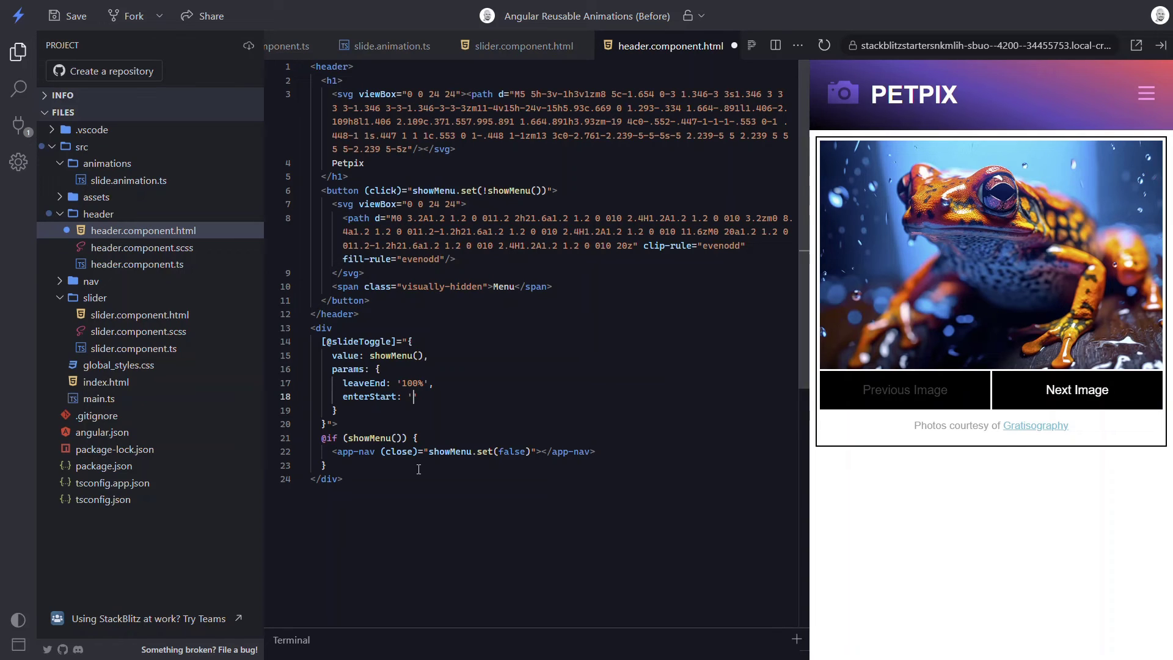
pyautogui.write('100%')
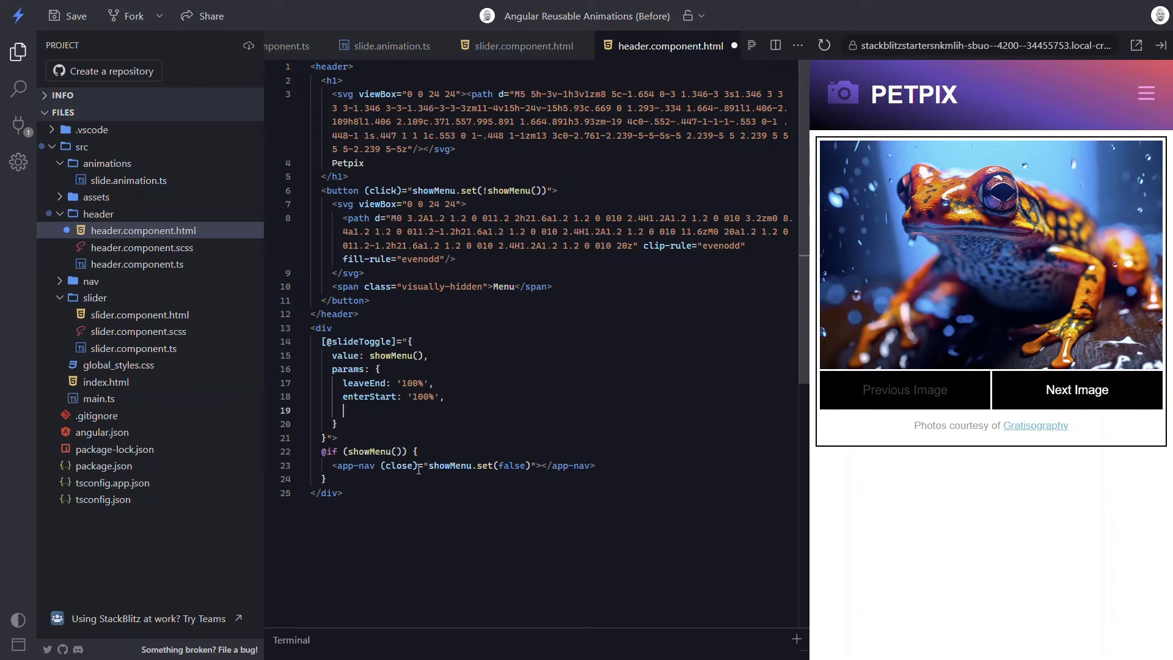
pyautogui.write('hiddenScale:')
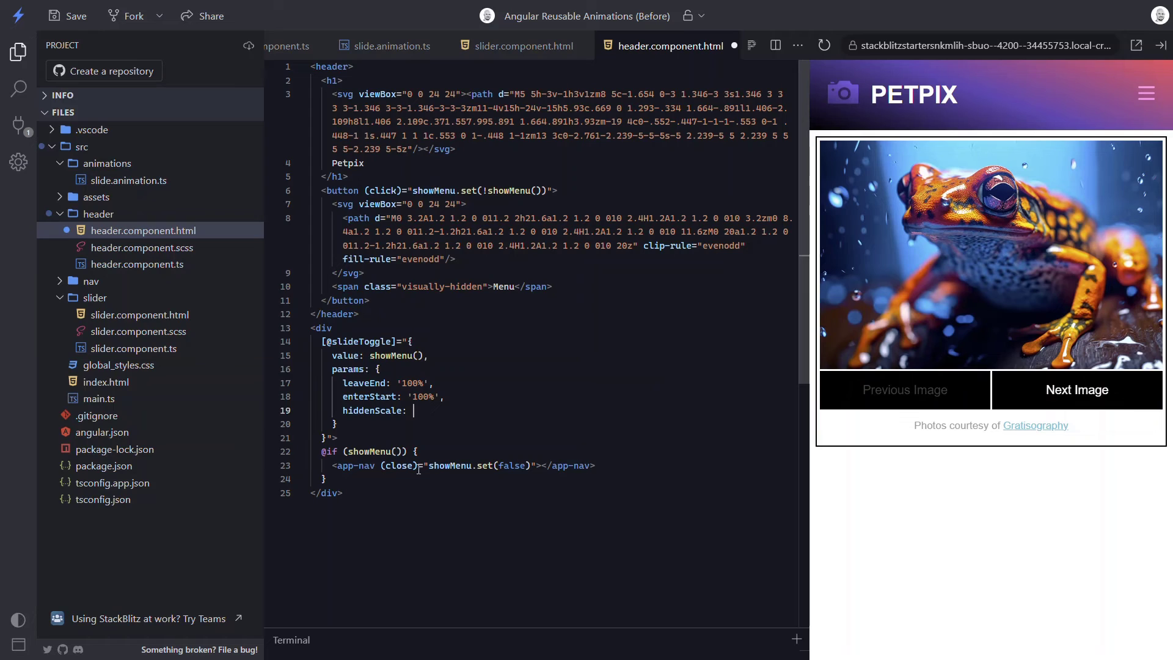
pyautogui.write('1')
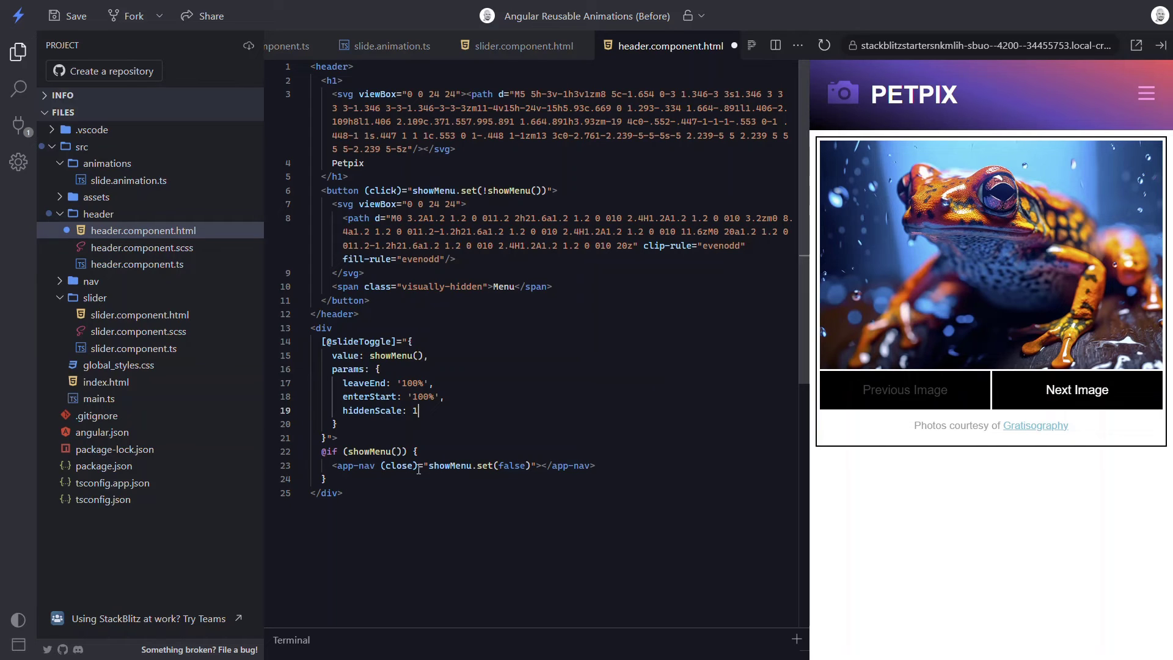
pyautogui.click(137, 264)
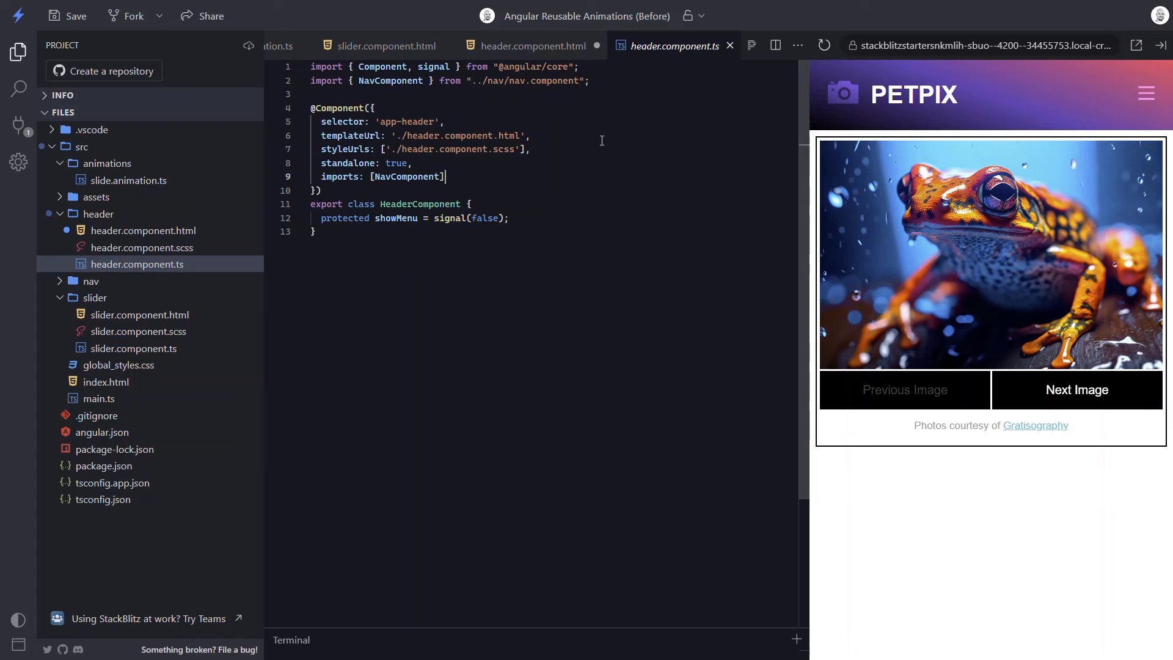
# Step: Declare animations: [trigger('slideToggle', [transition('* => *', [useAnimation(slideAnimation)])])] with auto-imports
pyautogui.write('animations:')
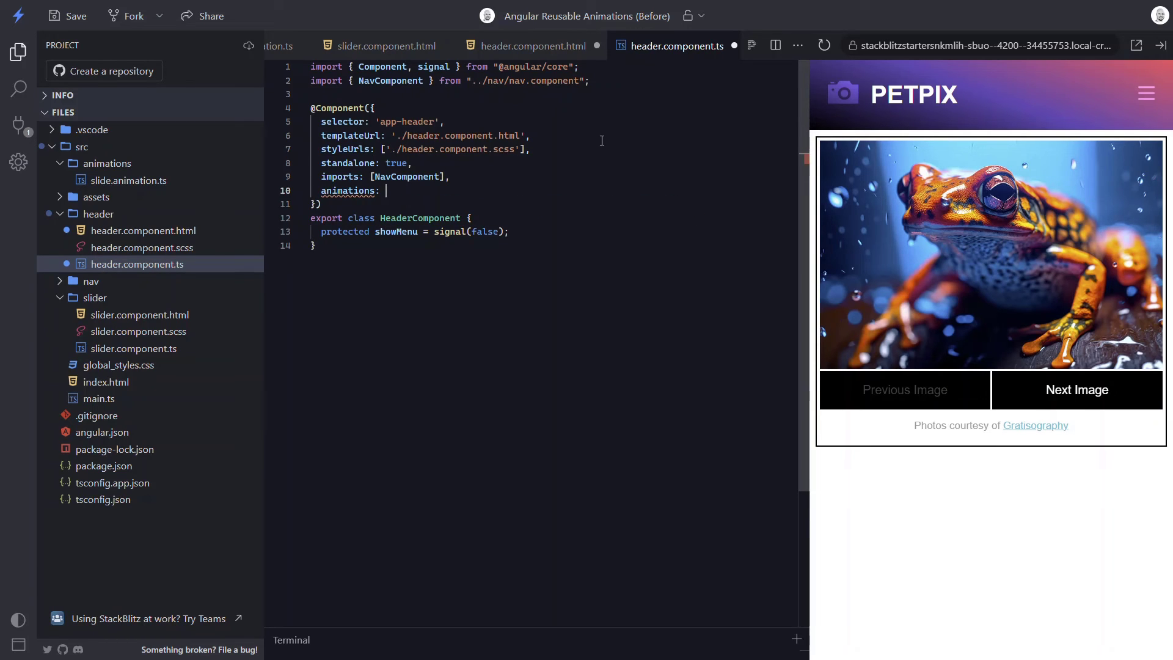
pyautogui.write('trig')
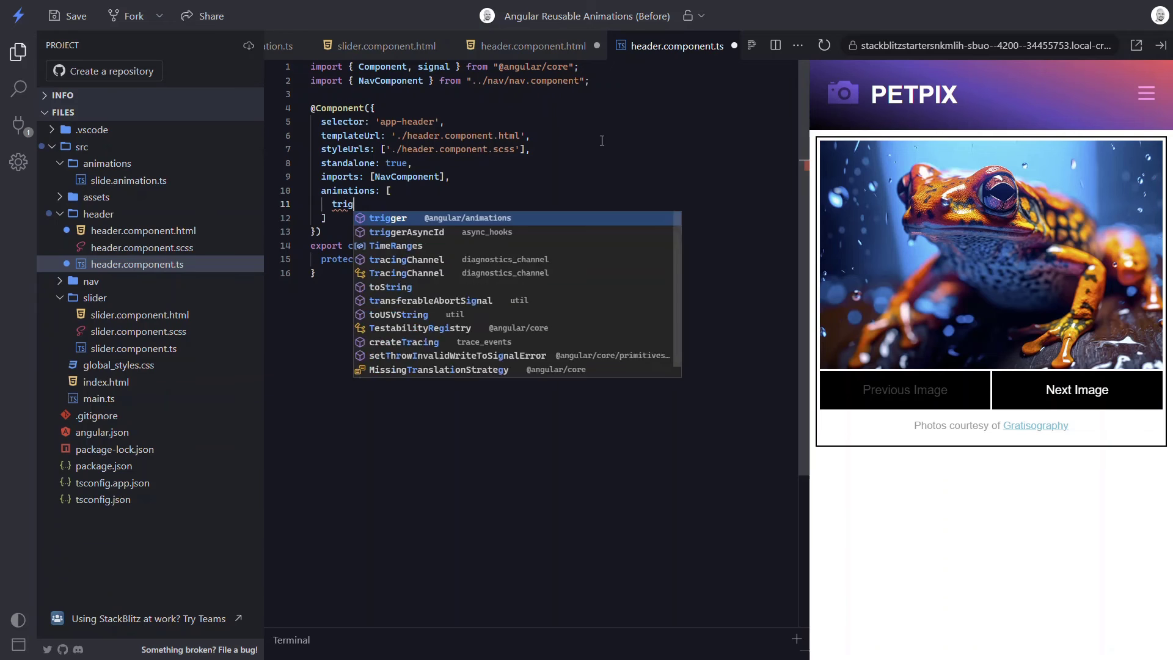
pyautogui.press('Enter')
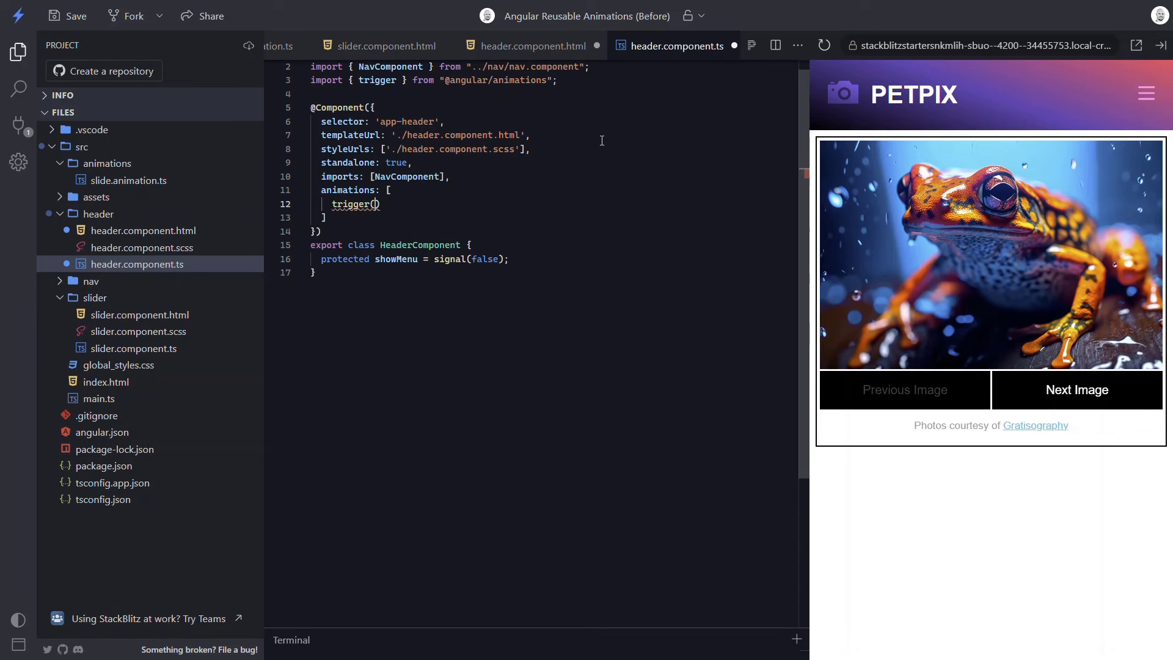
pyautogui.write("'slideToggl'")
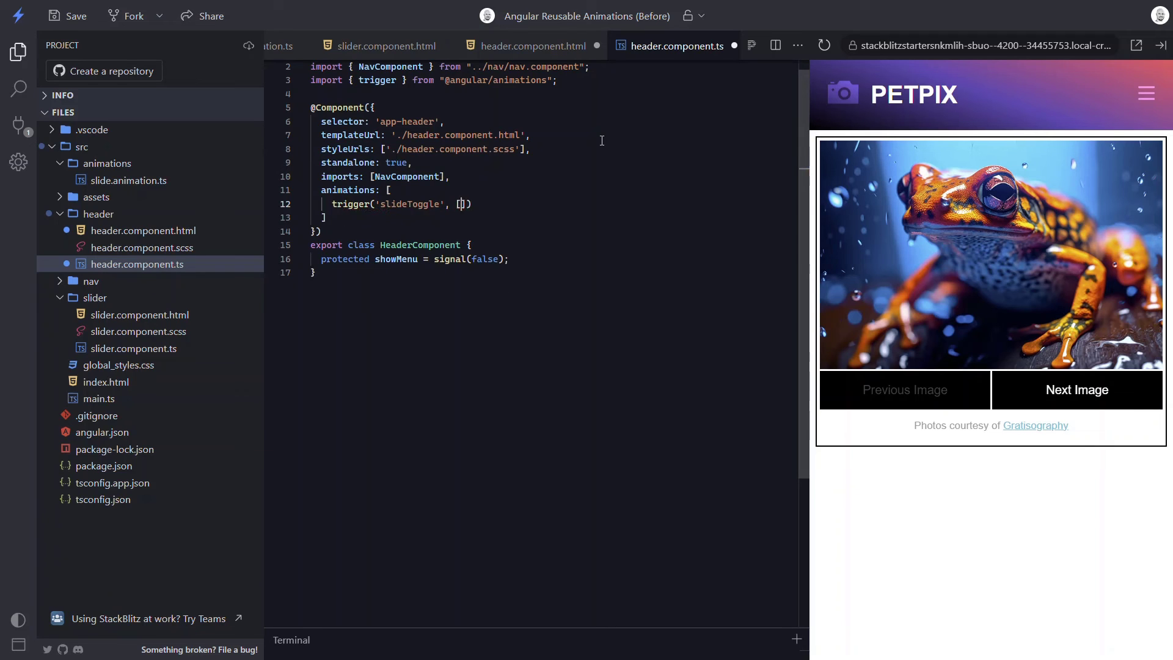
pyautogui.write('transition')
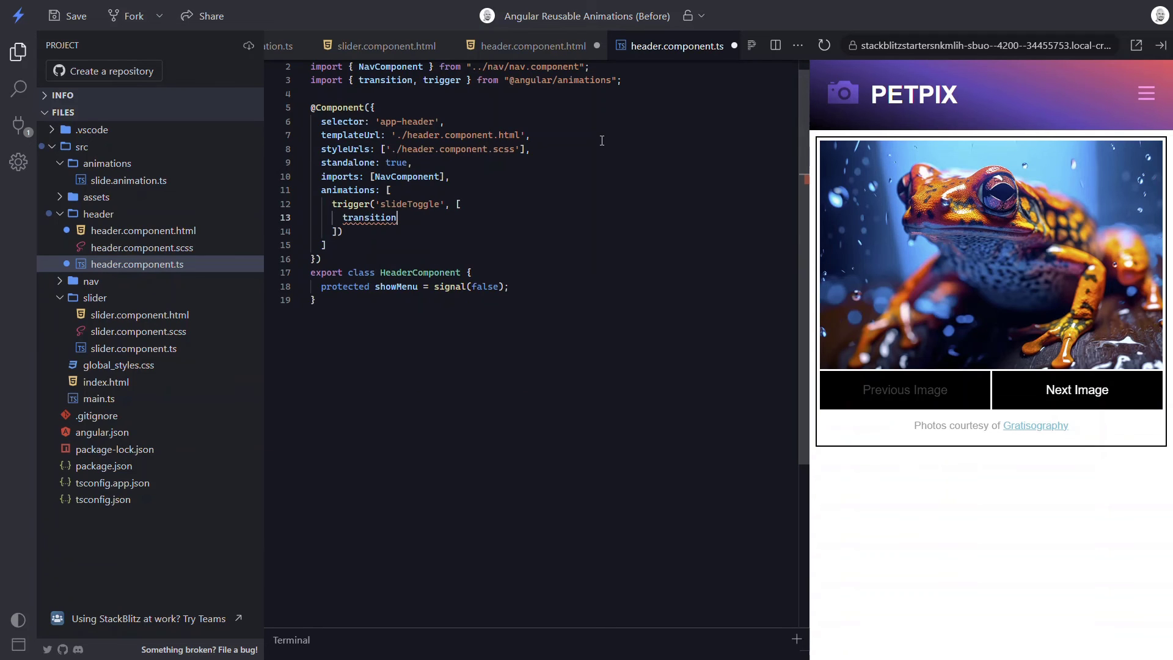
pyautogui.write("('*')")
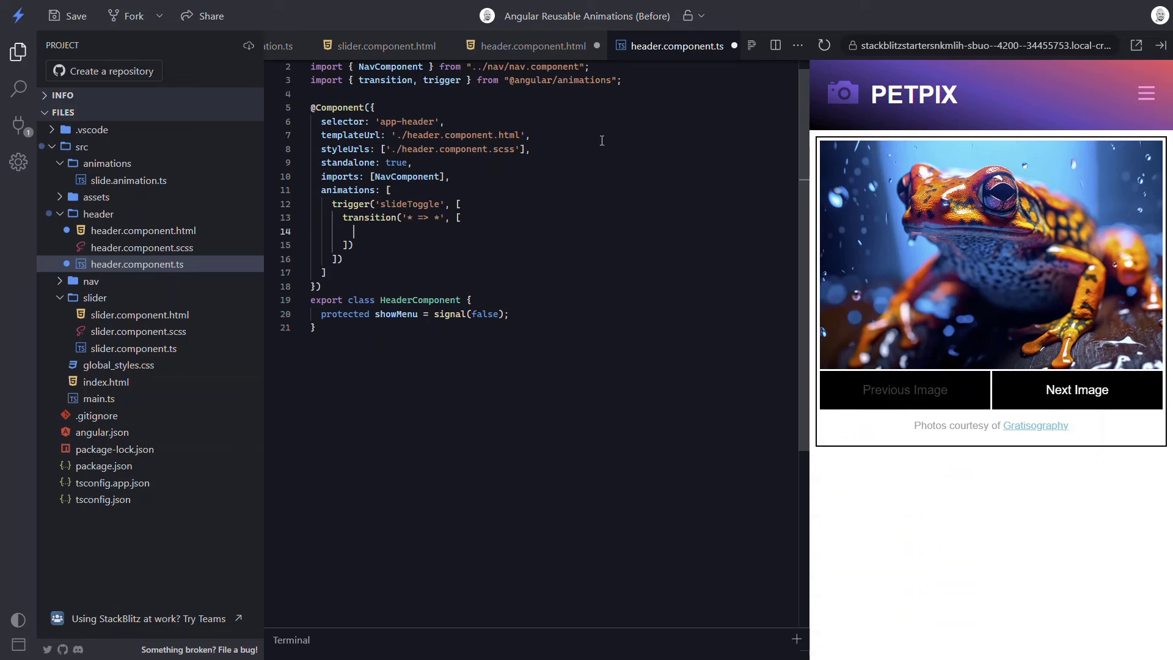
pyautogui.write('usea')
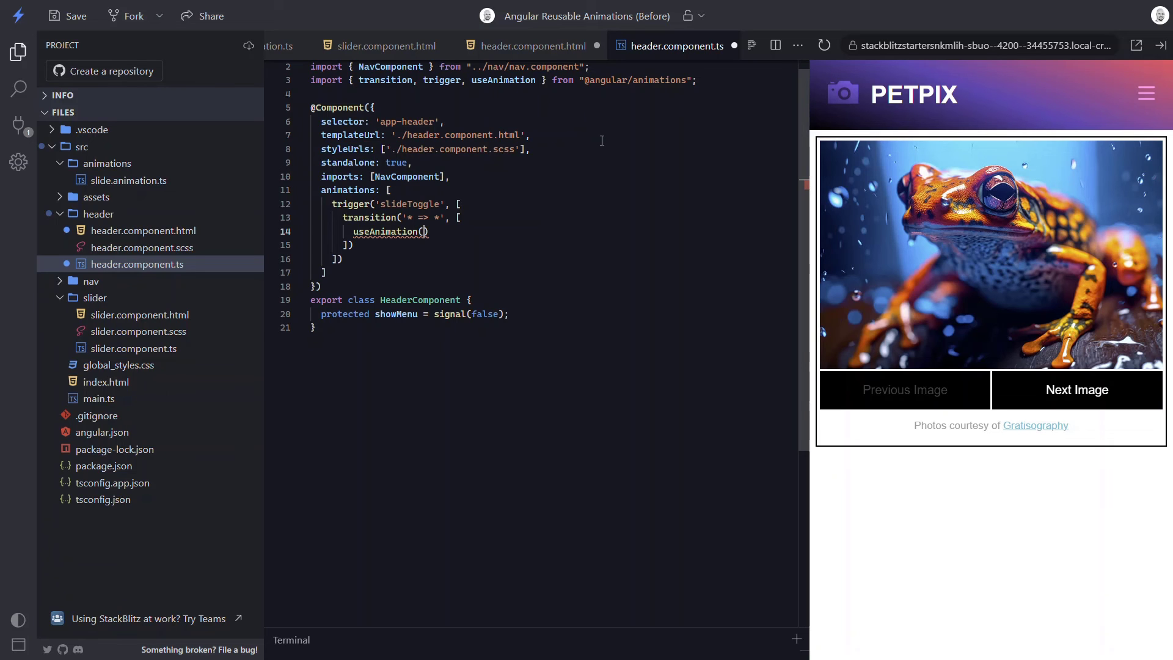
pyautogui.write('slideAnimation')
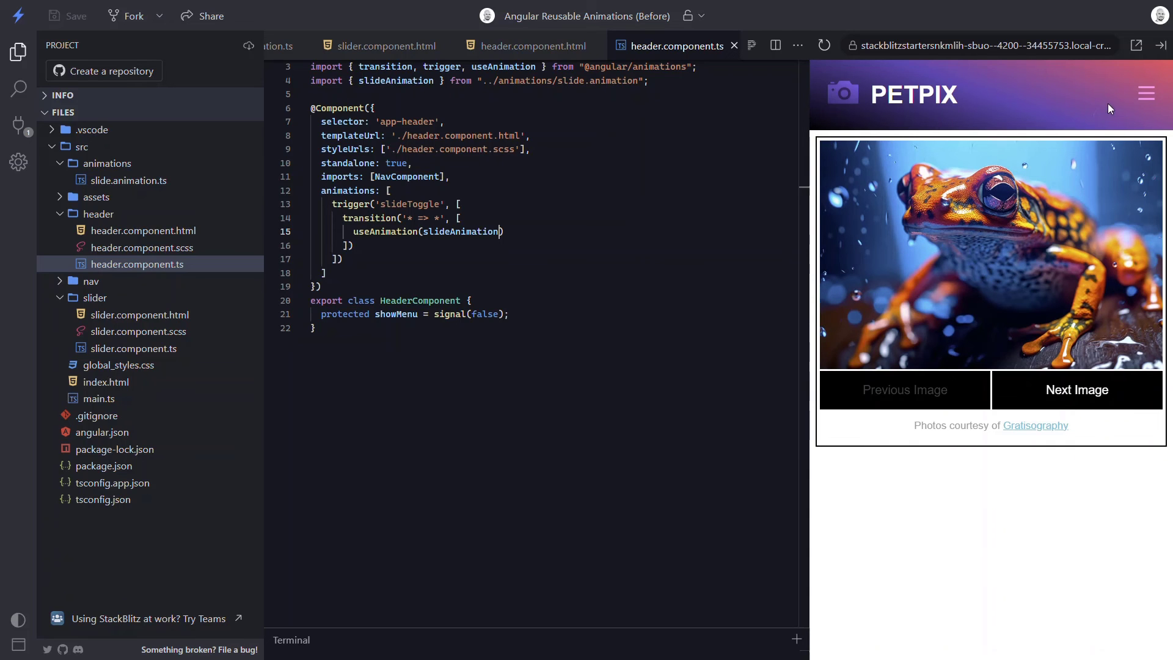
# Step: Toggle the preview's hamburger icon to watch the nav menu slide open, closed and open again
pyautogui.click(1145, 93)
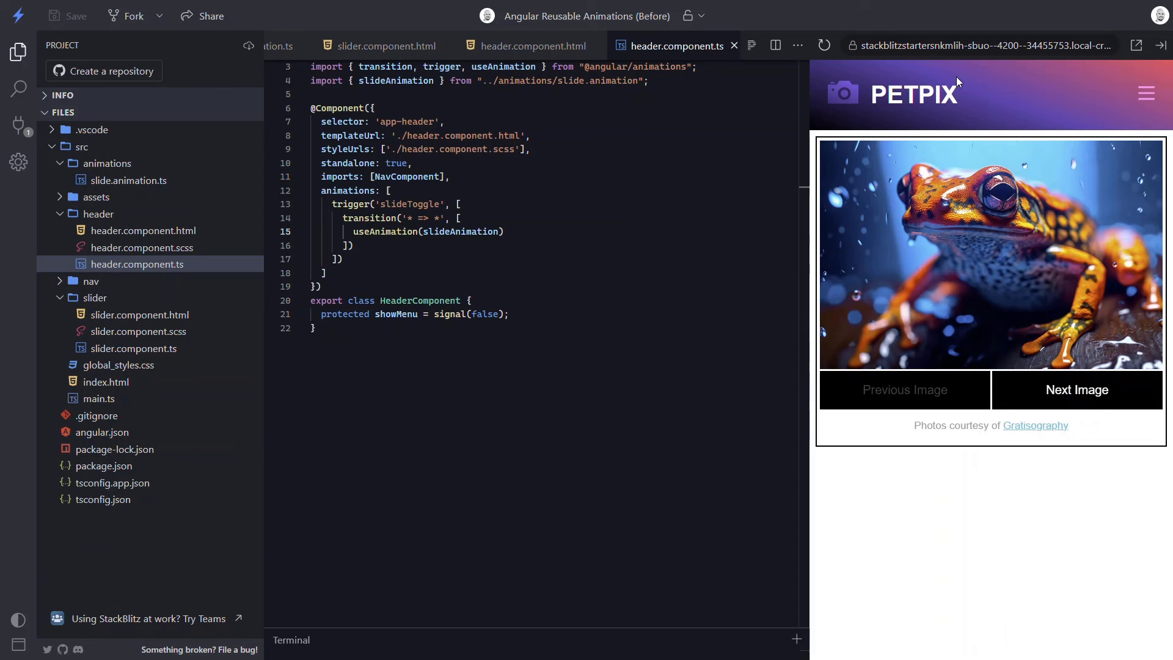
pyautogui.click(1145, 93)
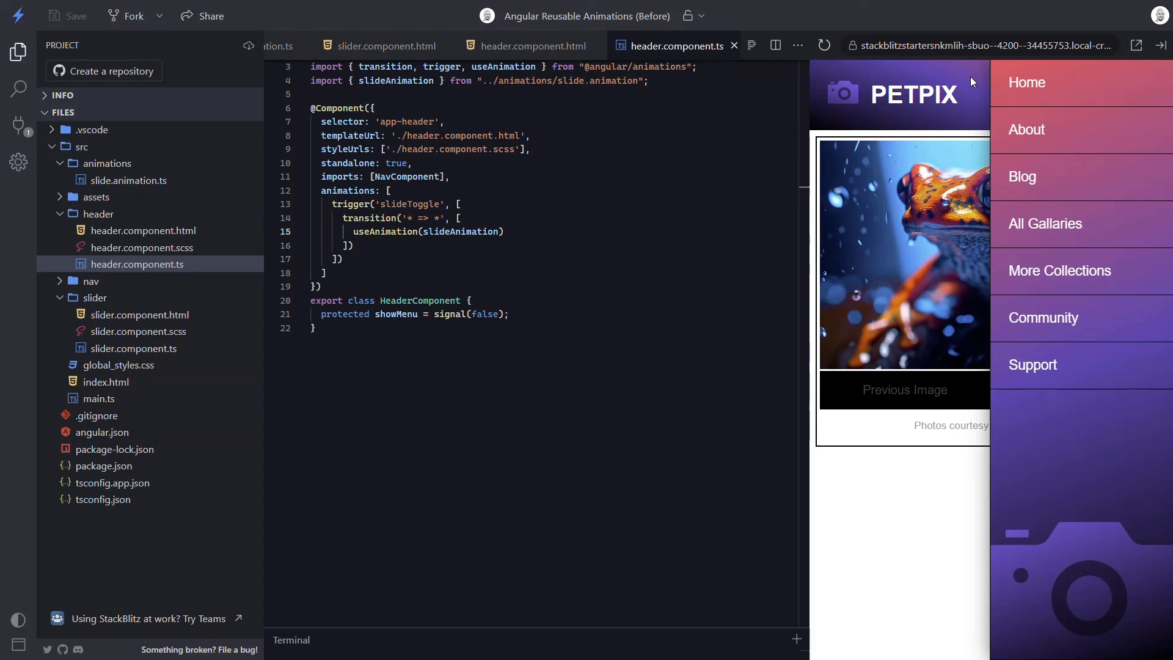
pyautogui.click(1145, 95)
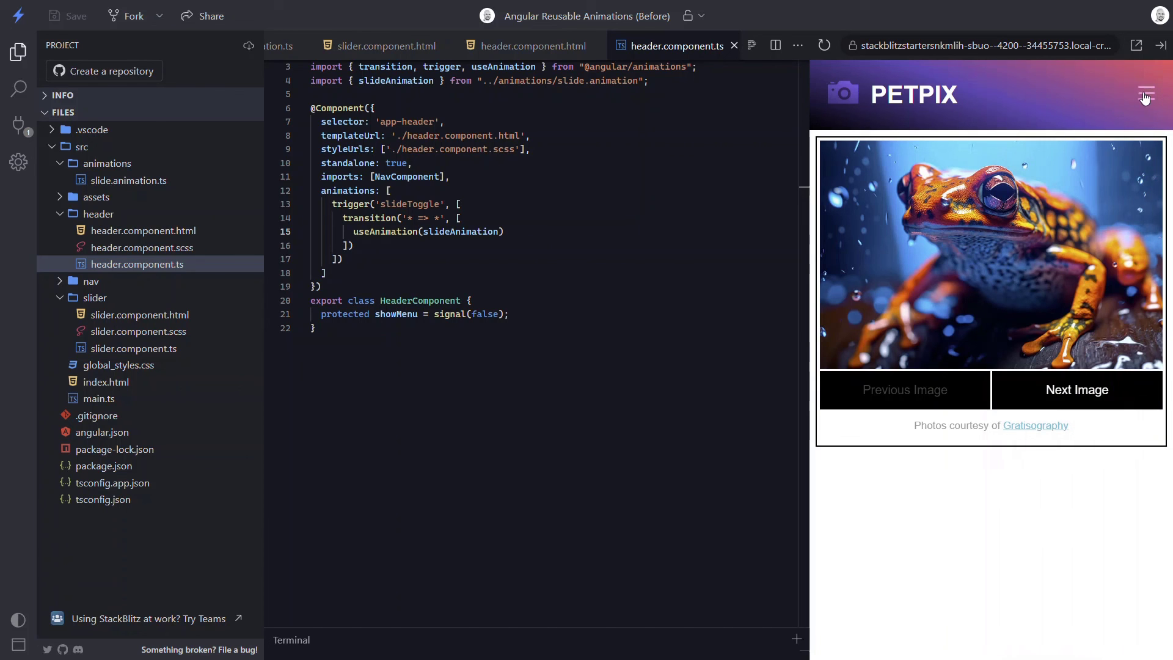
pyautogui.click(1145, 96)
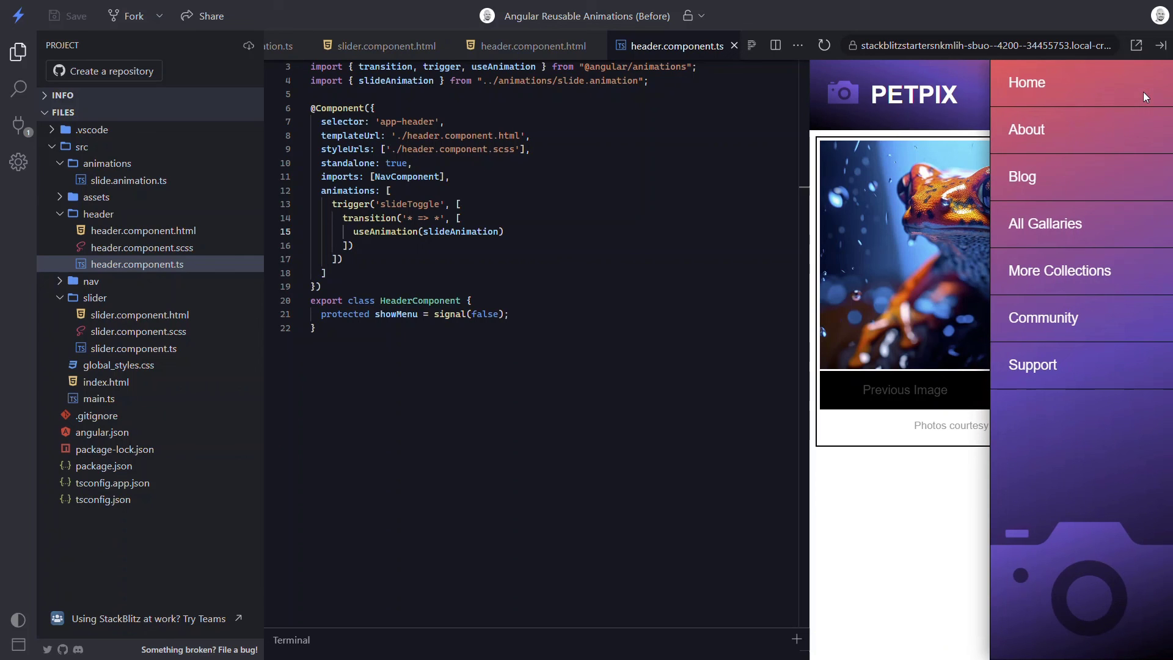